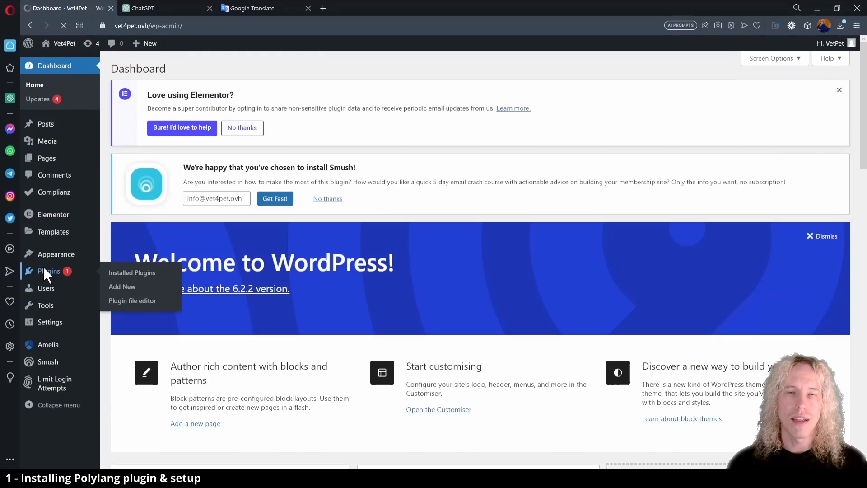
Search for 'polylang', install the Polylang plugin and activate it to launch its setup wizard
click(122, 286)
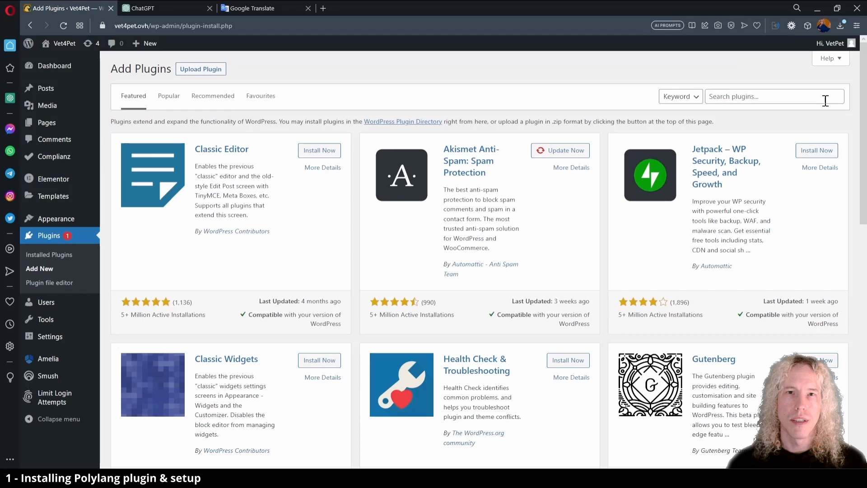
text(polylang)
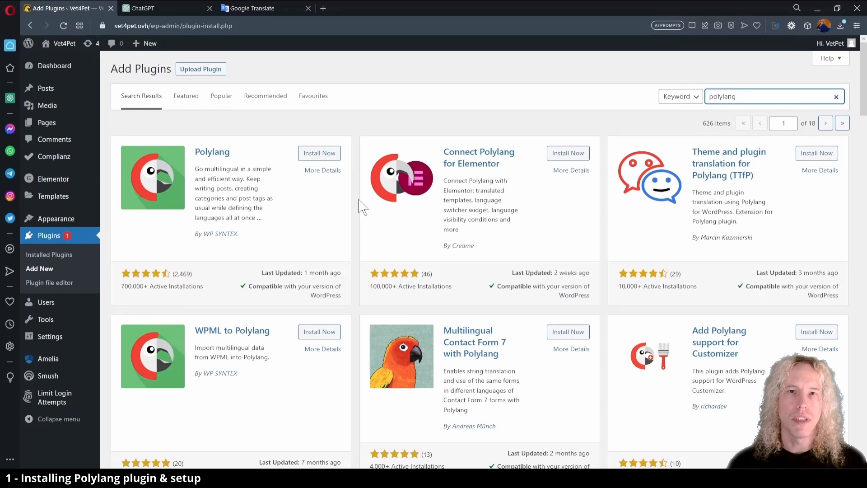
click(319, 154)
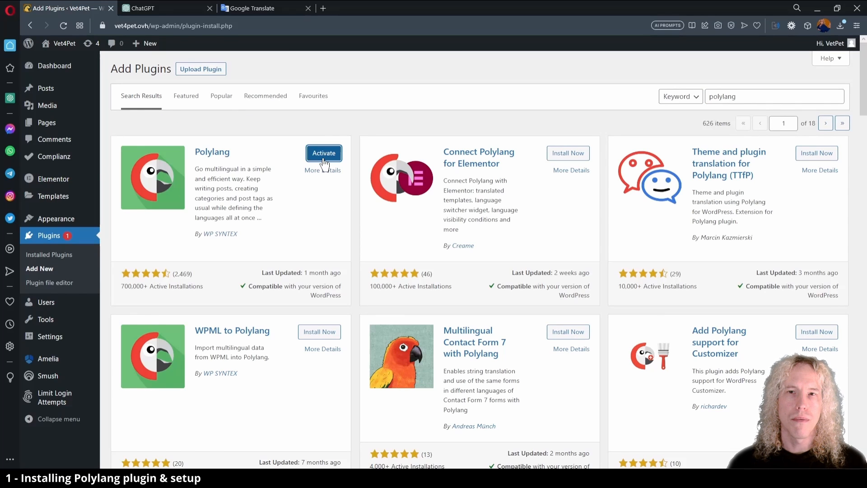
click(323, 154)
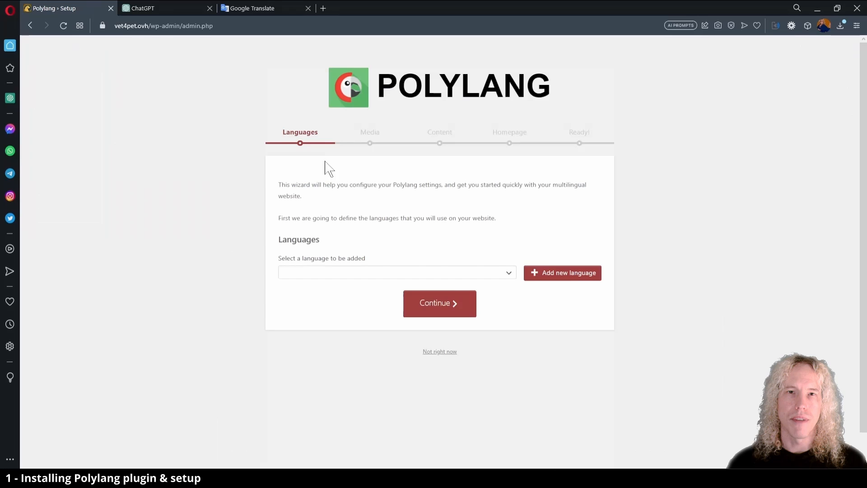
Add English (en_GB) and Español (es_ES) as site languages from the wizard's language list
click(395, 272)
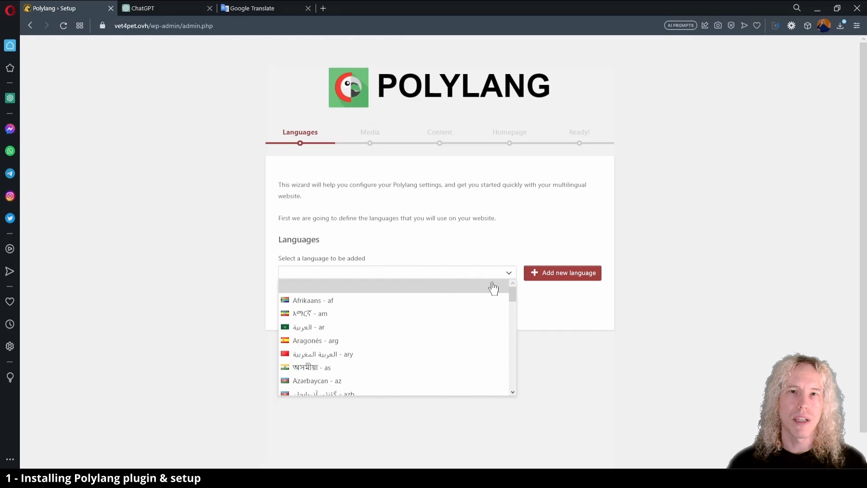
scroll(down, 3)
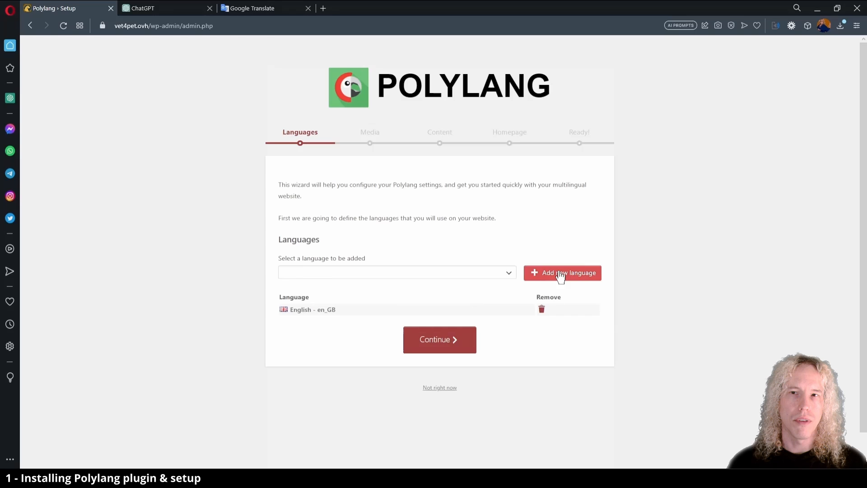
click(395, 272)
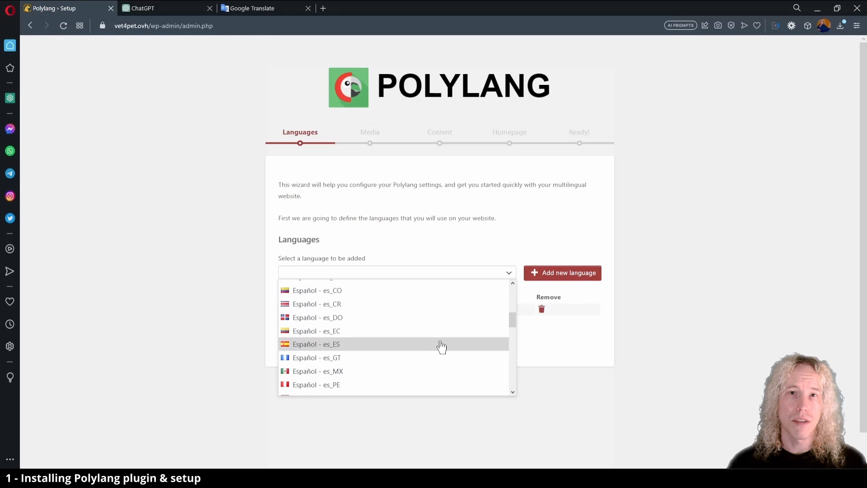
click(317, 344)
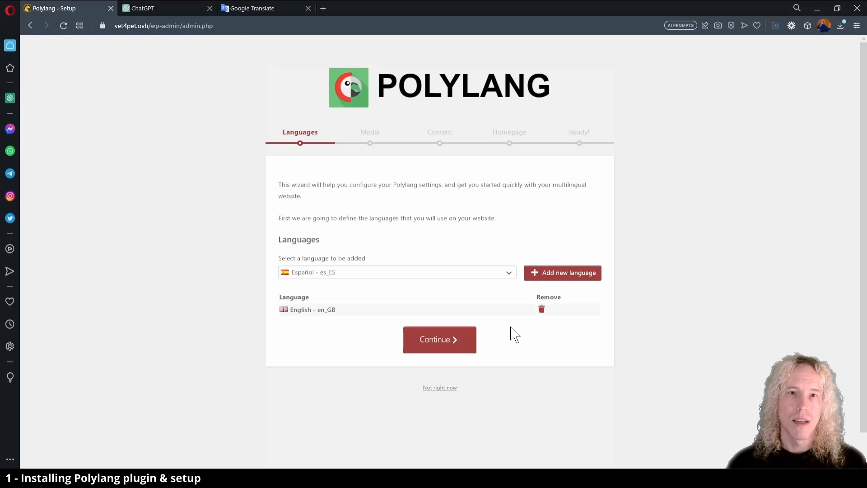
click(561, 273)
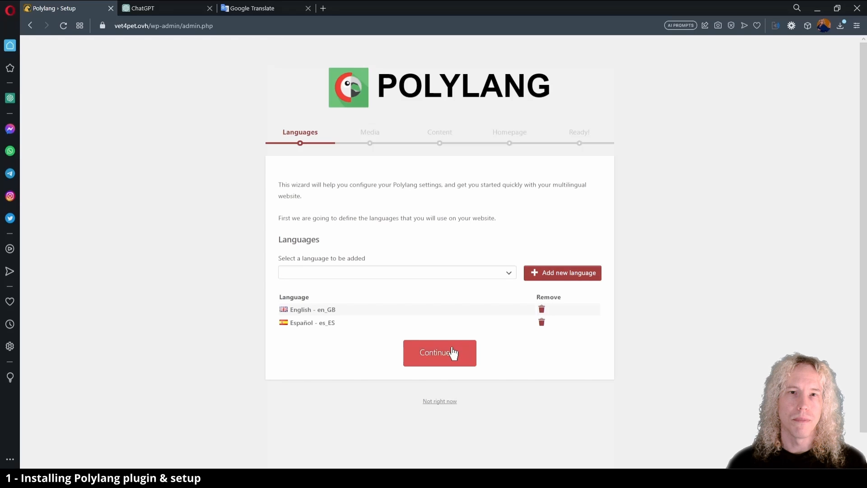
Confirm the languages, allow Polylang to translate media and assign untranslated content to English
click(439, 353)
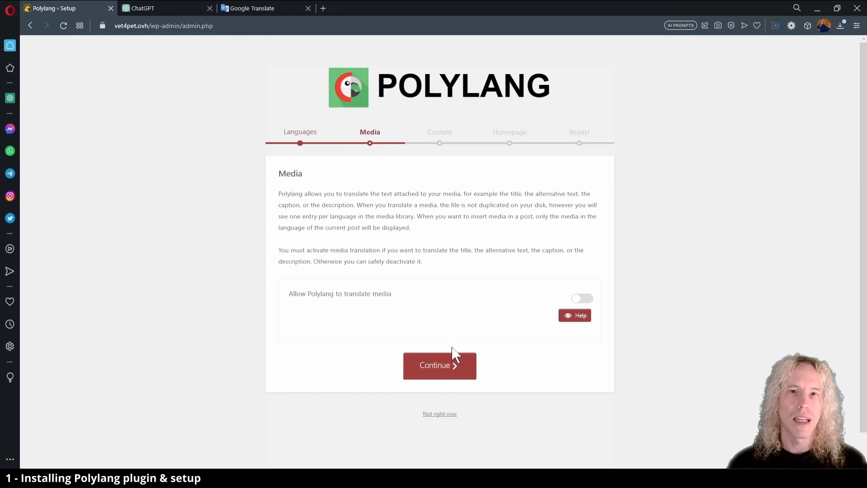
click(581, 298)
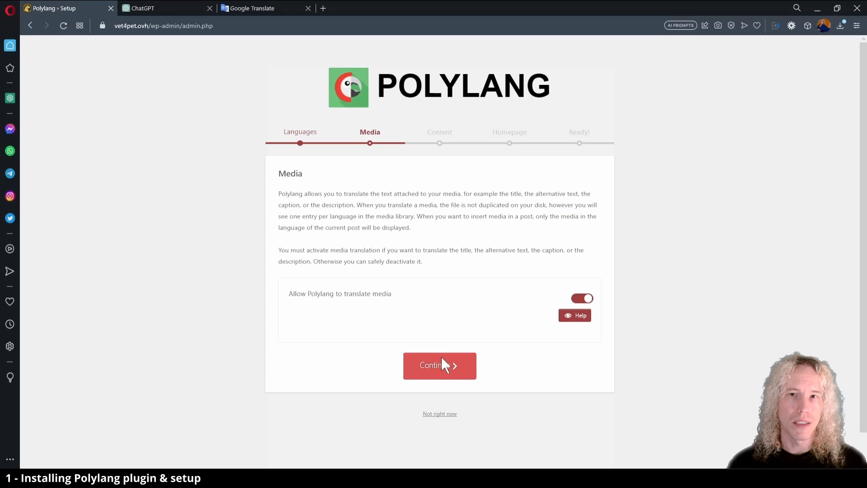
click(439, 365)
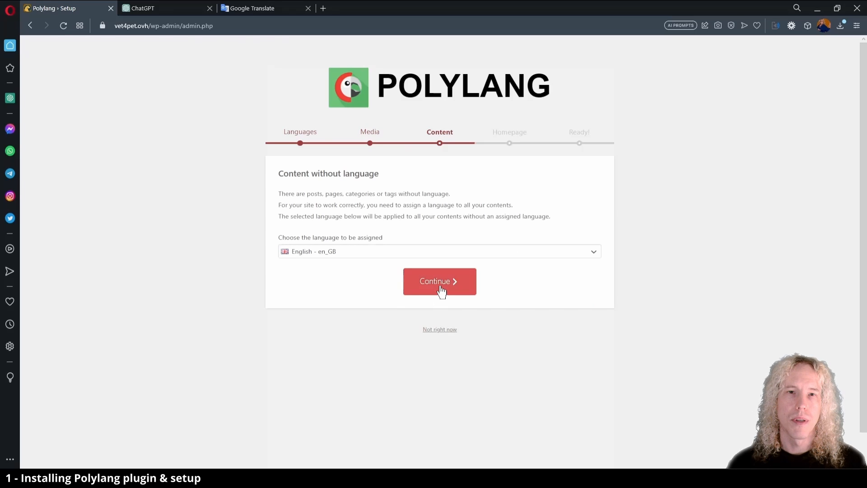
click(439, 281)
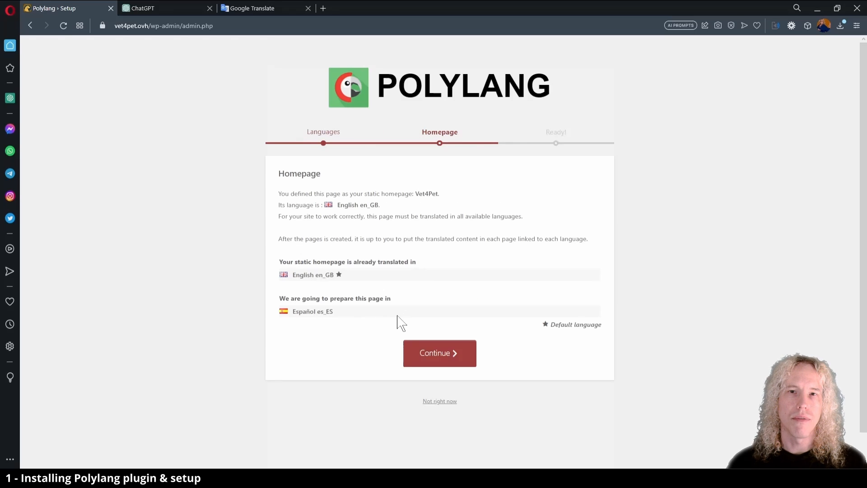
mouse_move(415, 333)
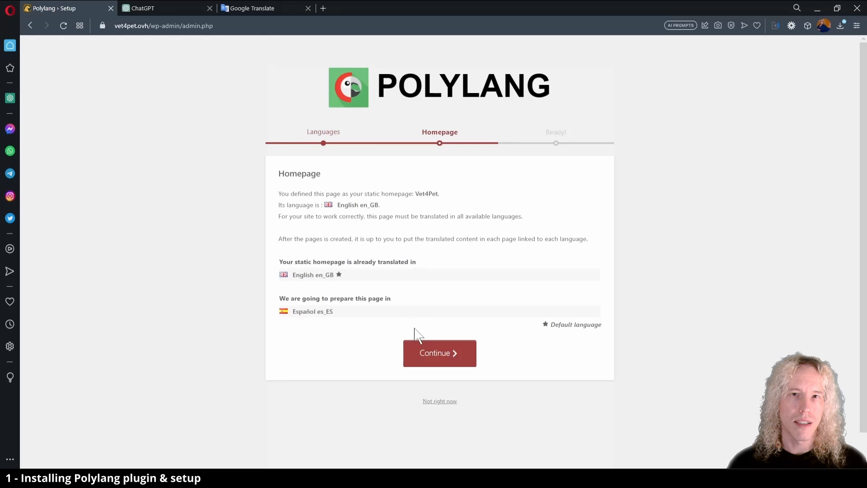
Prepare the Spanish home page, finish the wizard and head to the site's pages
click(439, 353)
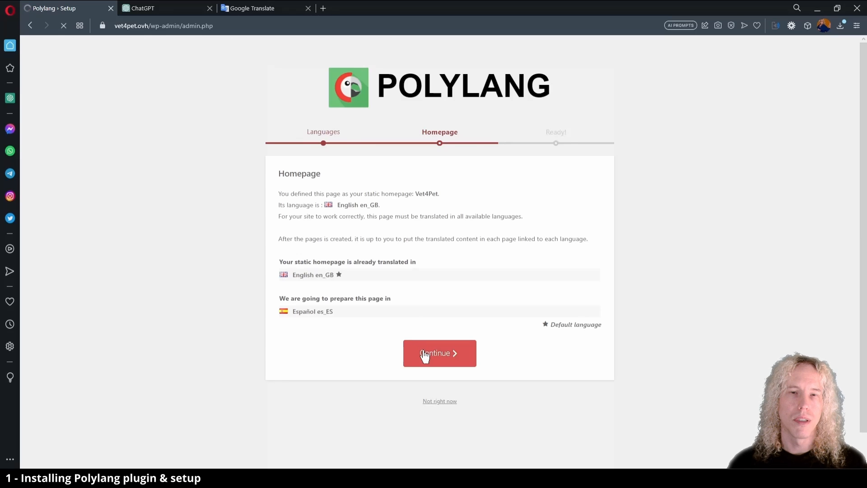
click(439, 353)
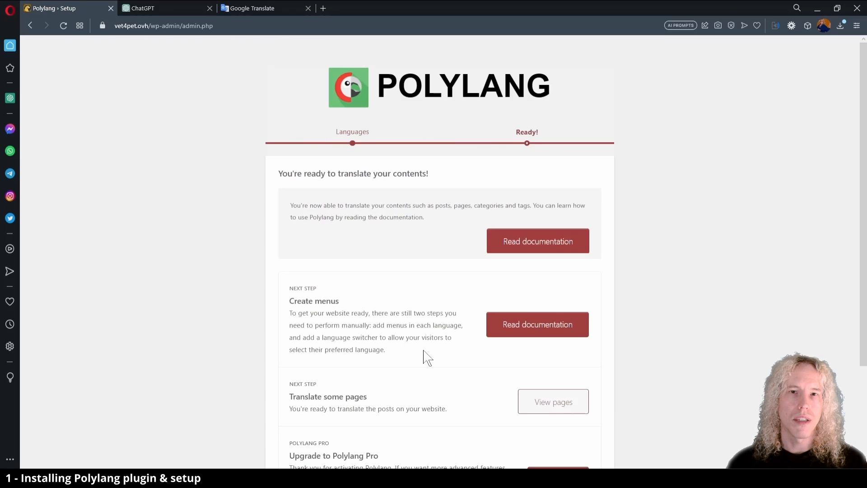
scroll(down, 3)
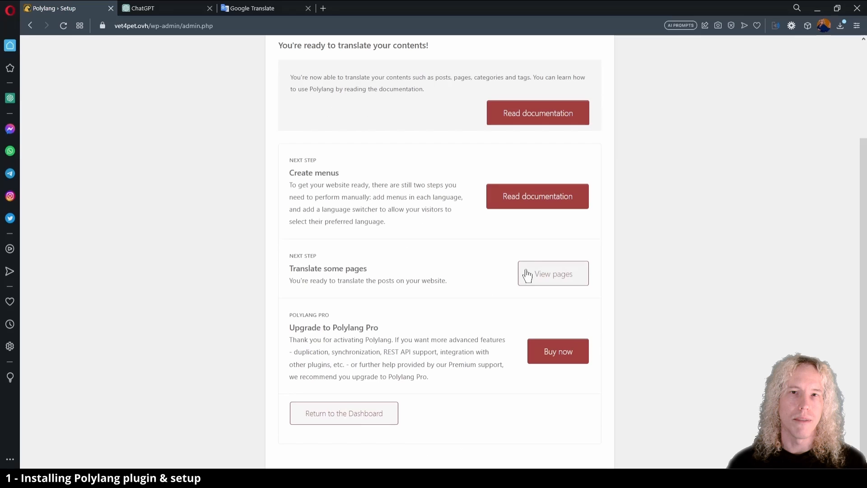
click(552, 273)
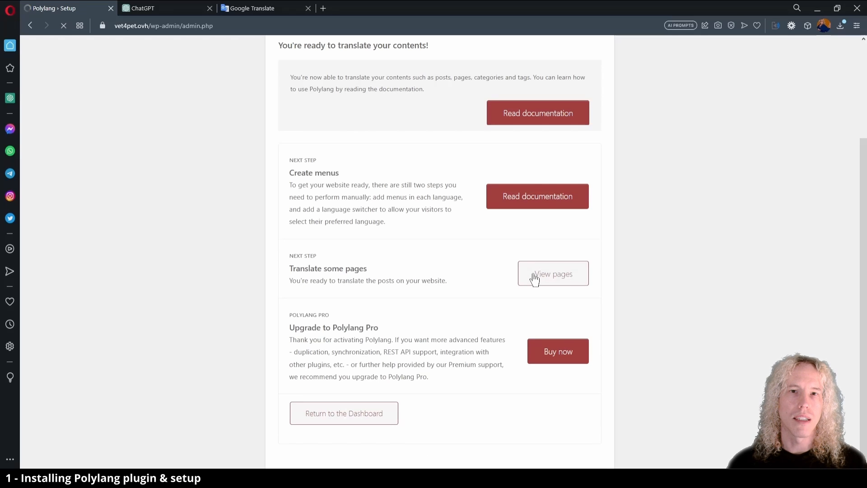
mouse_move(523, 279)
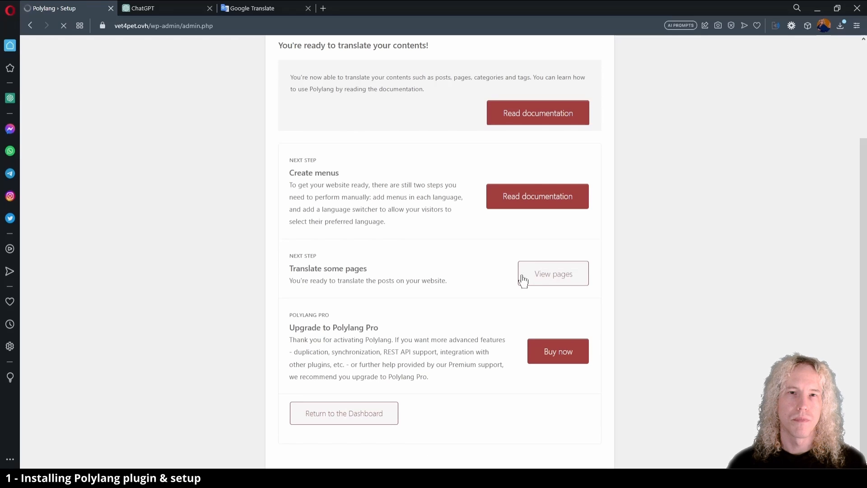
Open the English Vet4Pet page in Elementor and the Vet4Pet – Español page for Elementor editing in another tab
click(552, 273)
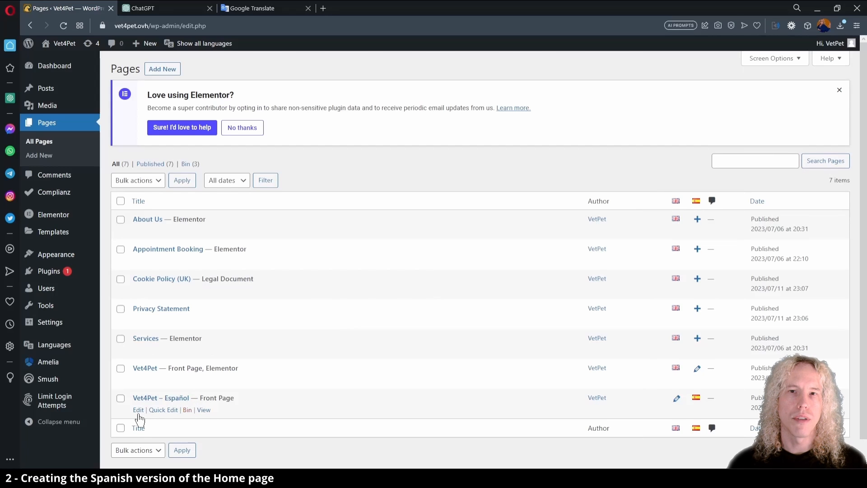
click(138, 409)
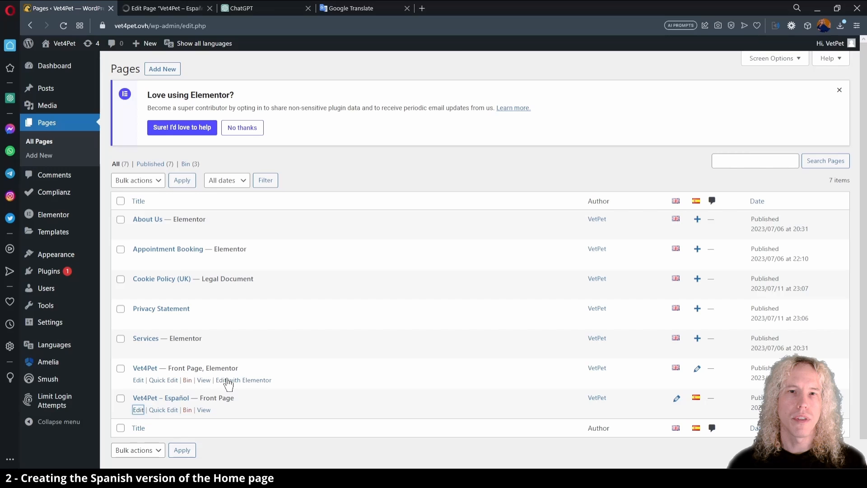
click(242, 380)
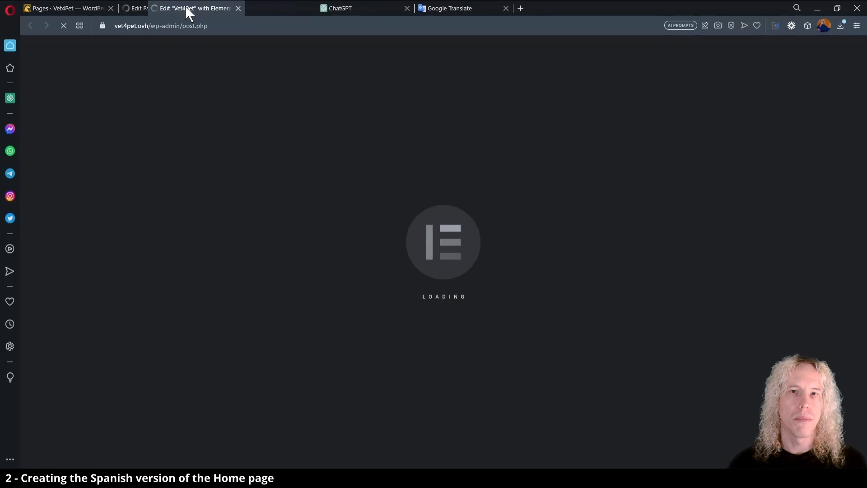
click(263, 8)
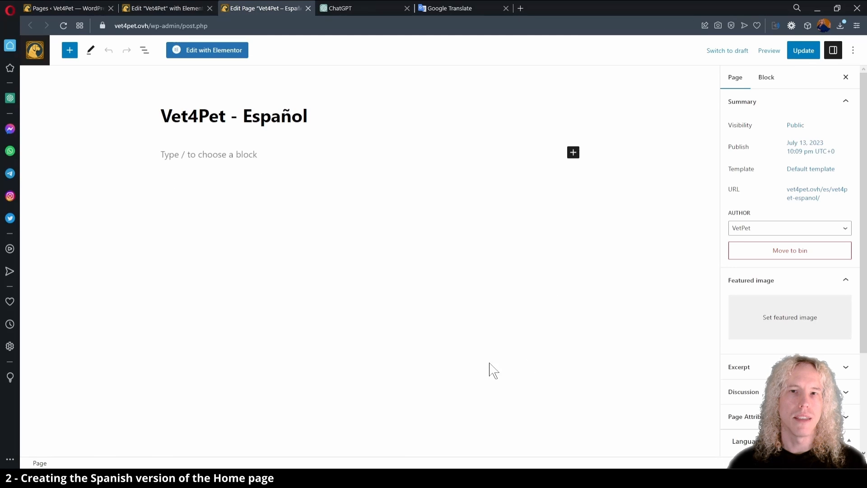
click(206, 50)
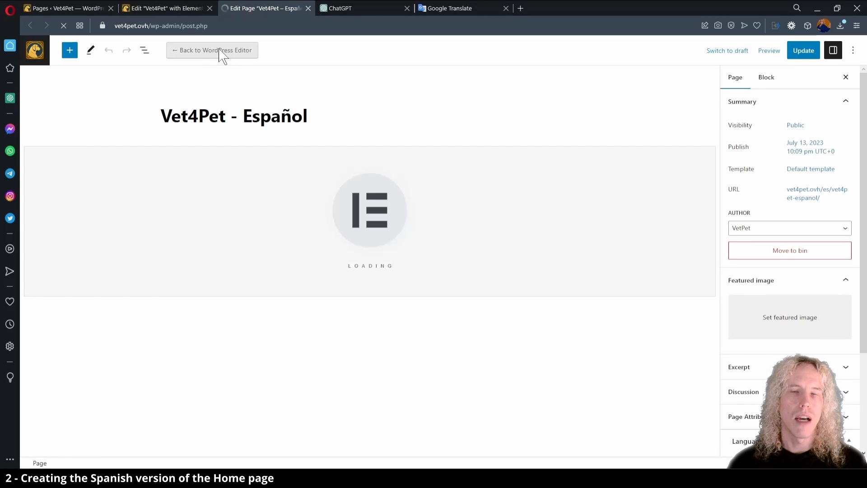
On the English home page, use Copy All Content on its sections from the Navigator
click(167, 8)
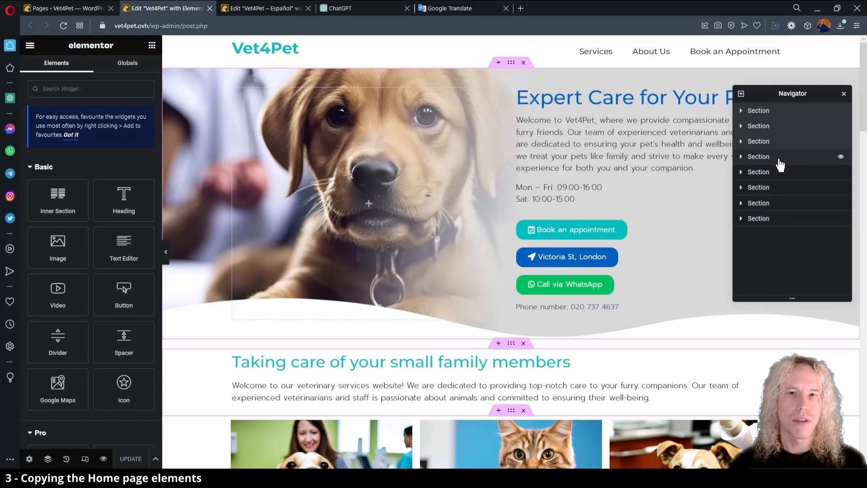
scroll(down, 3)
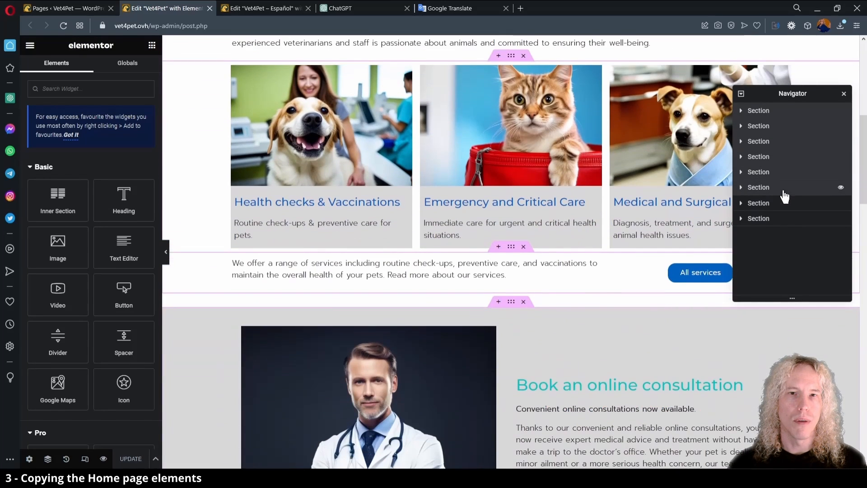
scroll(down, 3)
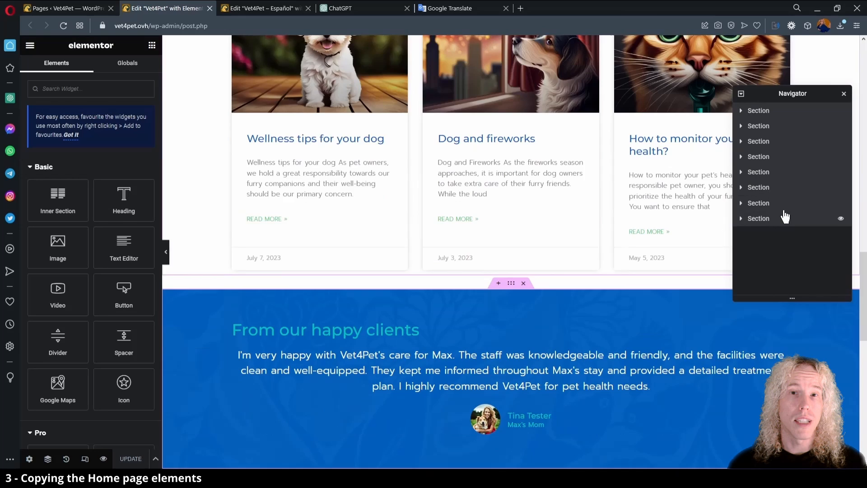
right_click(758, 217)
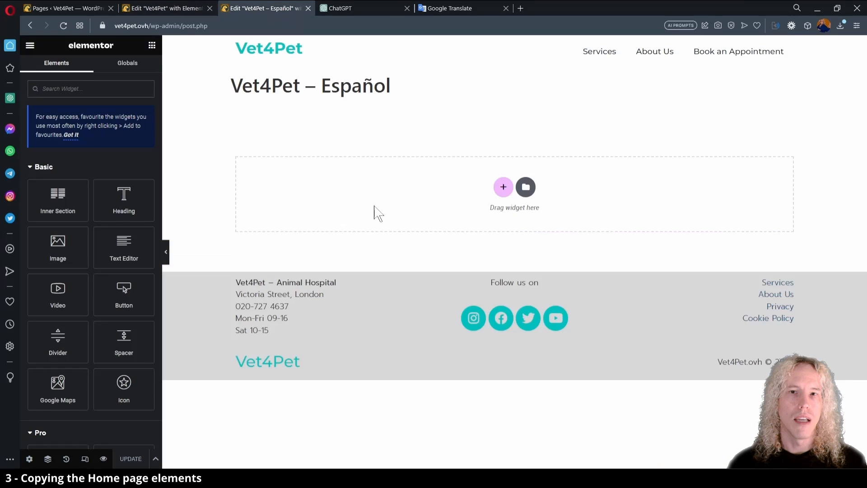
Paste the copied home page content into the empty Español page's drop area
right_click(375, 213)
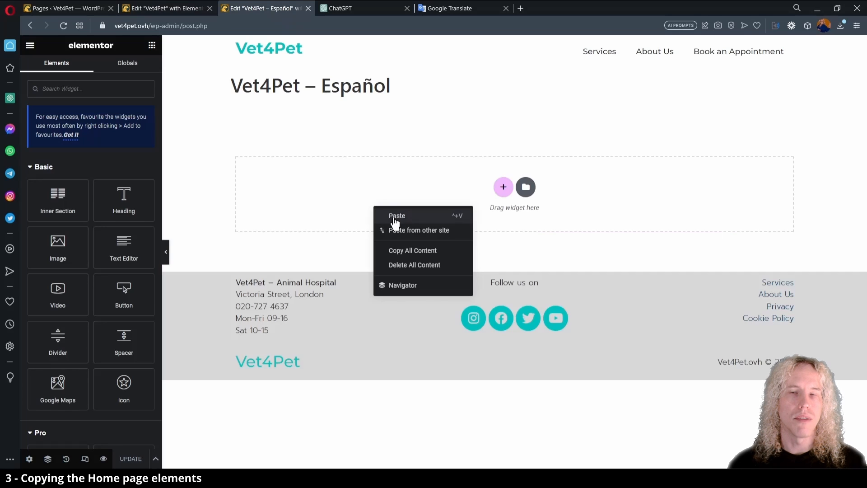
click(397, 216)
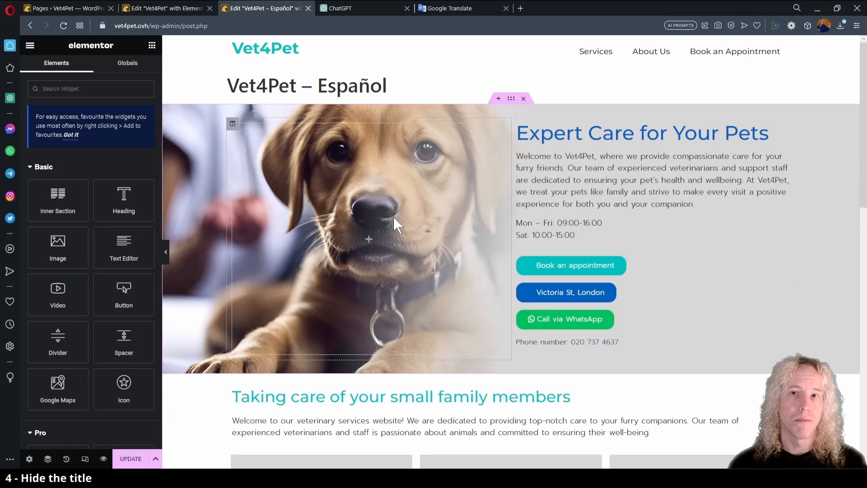
Set Hide Title to Yes in page settings and select the 'Expert Care for Your Pets' heading
click(29, 458)
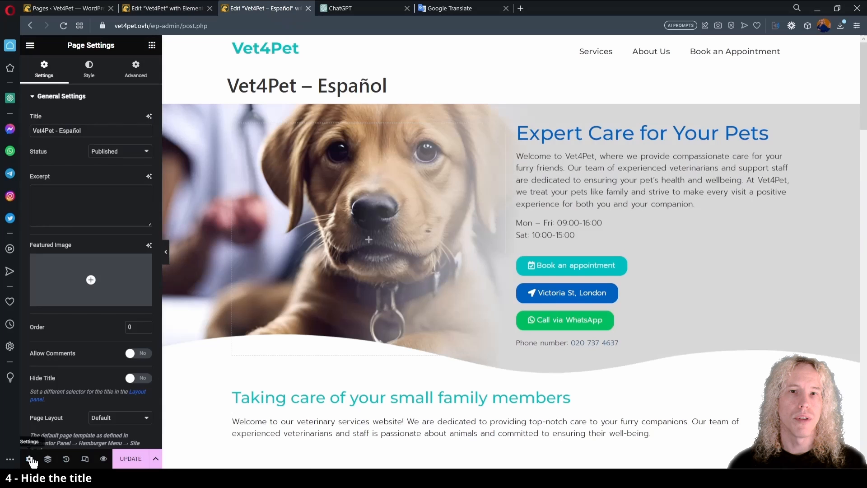
click(139, 378)
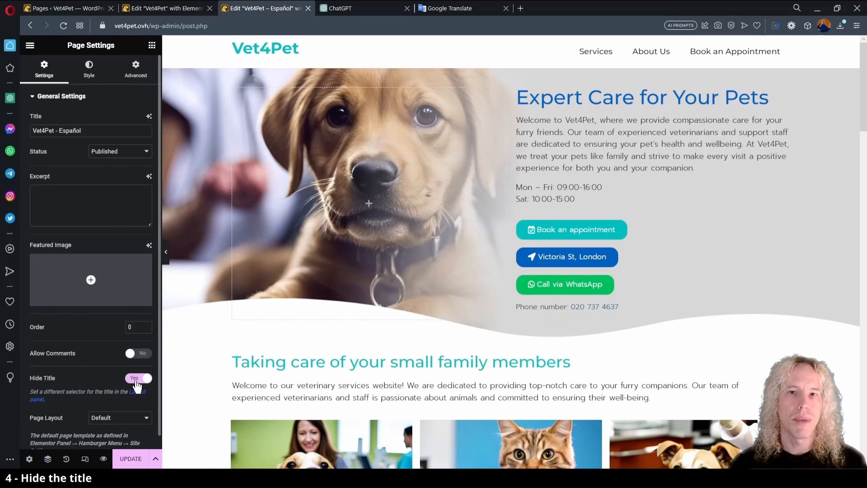
click(130, 459)
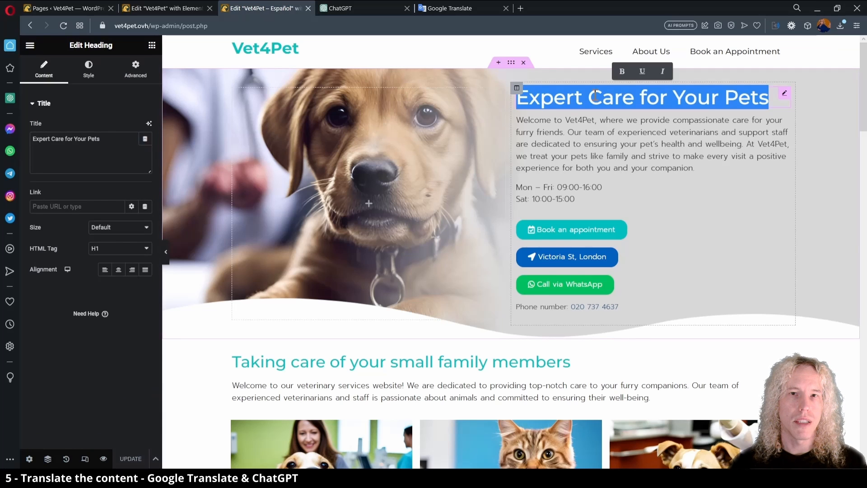
Replace the hero heading and the welcome paragraph with opening hours by their Google Translate Spanish versions
click(446, 9)
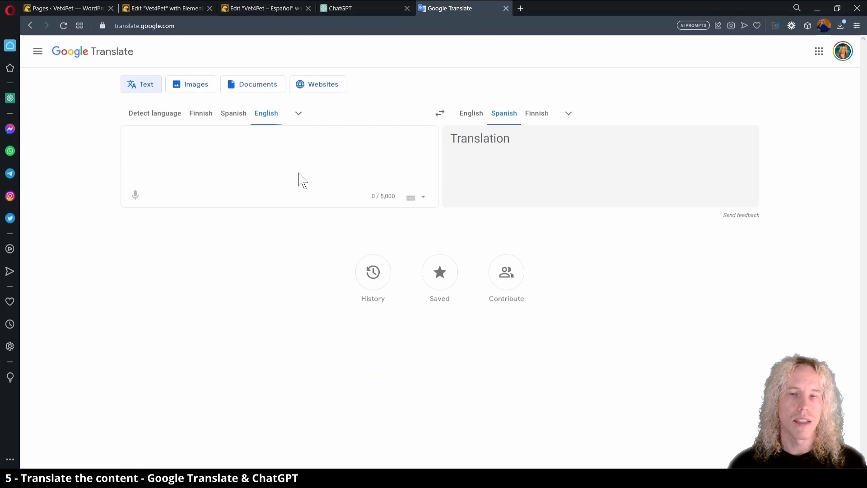
click(261, 8)
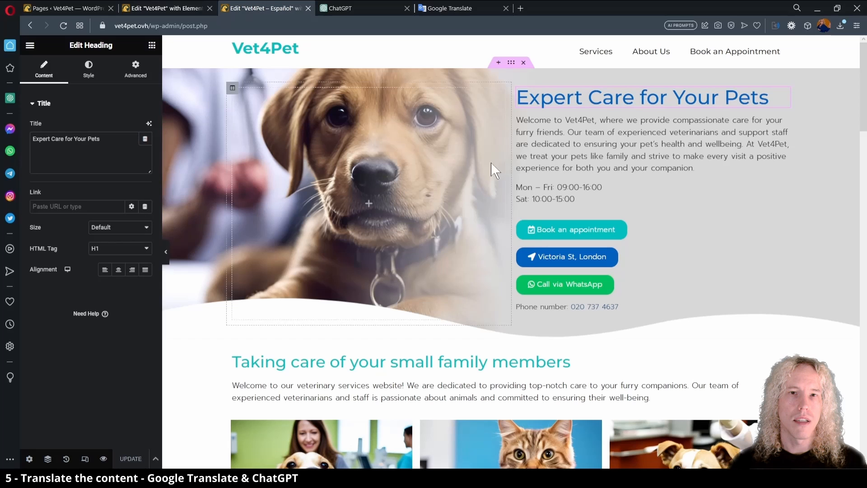
click(652, 143)
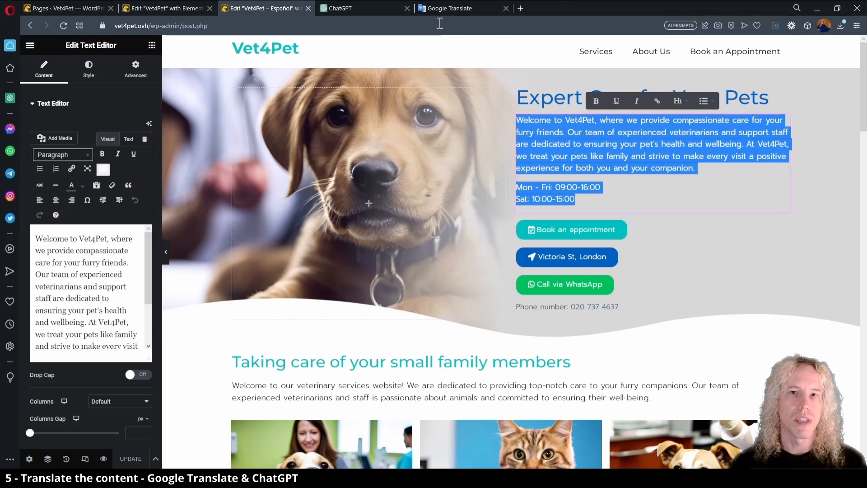
click(446, 8)
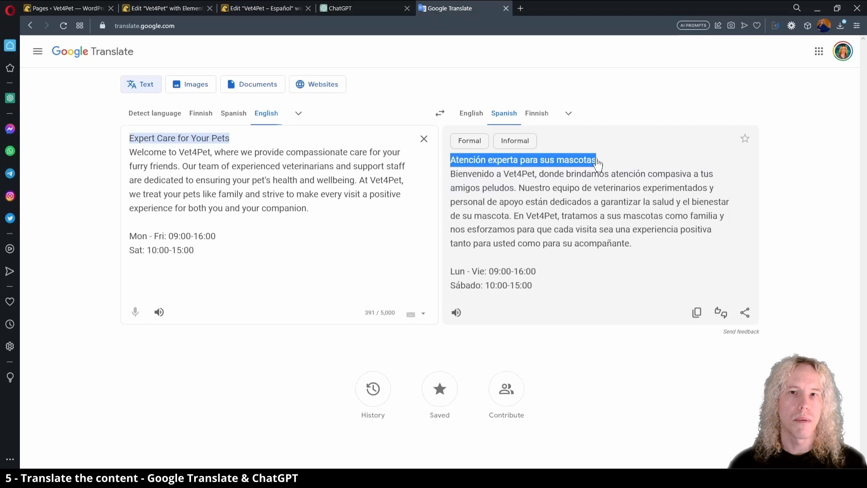
click(266, 8)
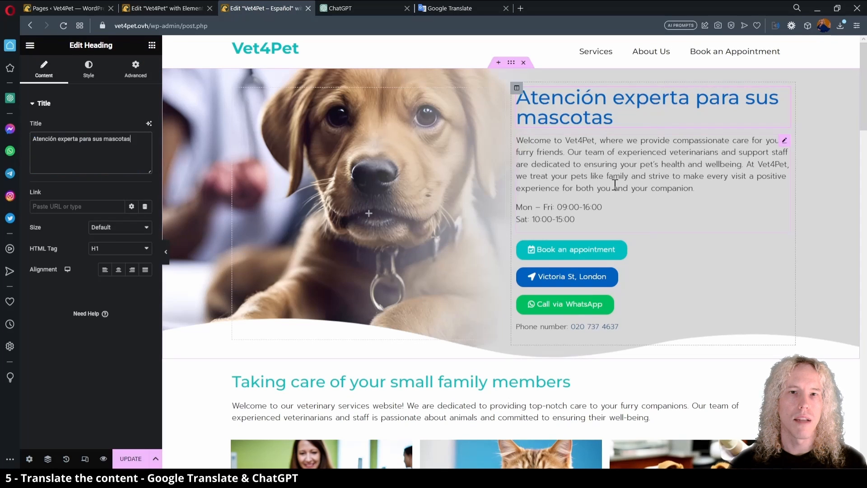
click(451, 8)
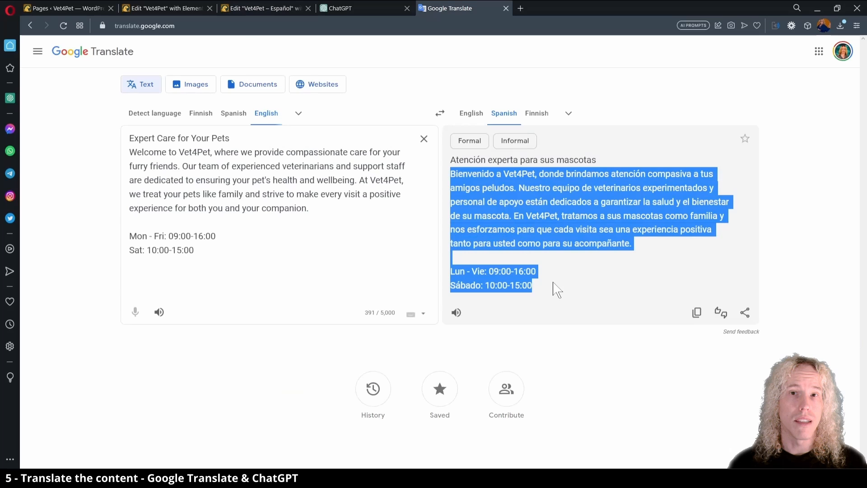
click(262, 8)
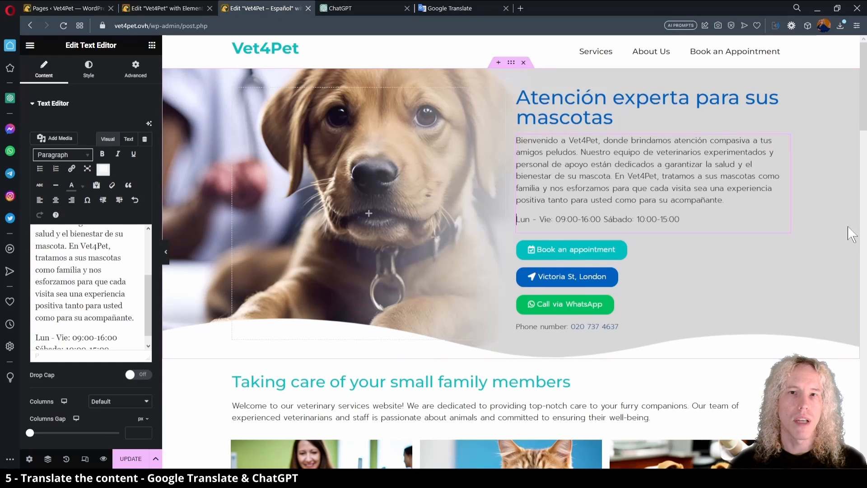
Relabel the buttons in Spanish: 'Reservar una cita' and the translated Call via WhatsApp
click(571, 249)
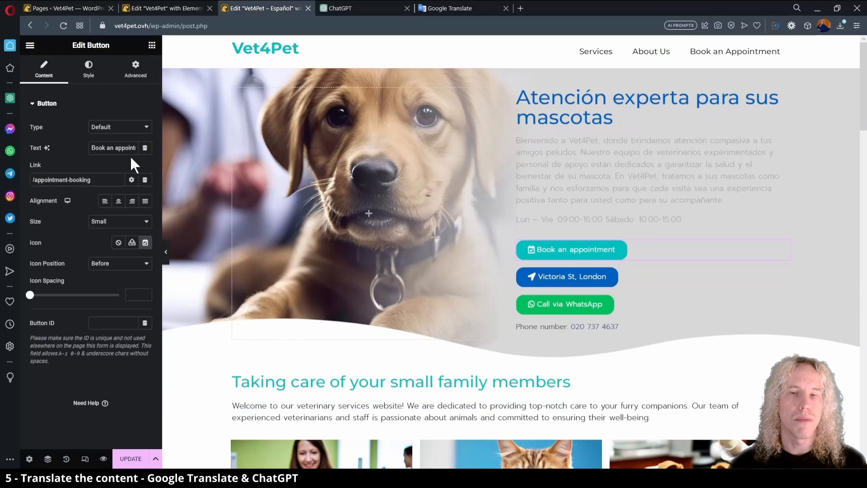
click(445, 8)
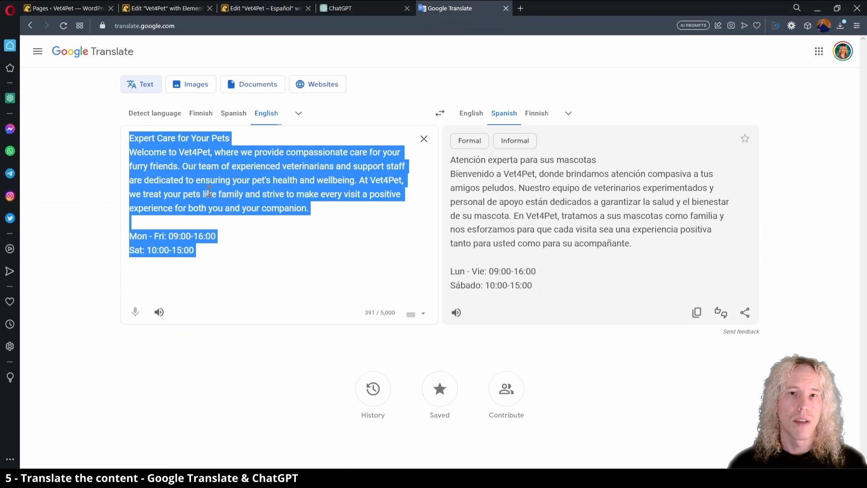
click(265, 8)
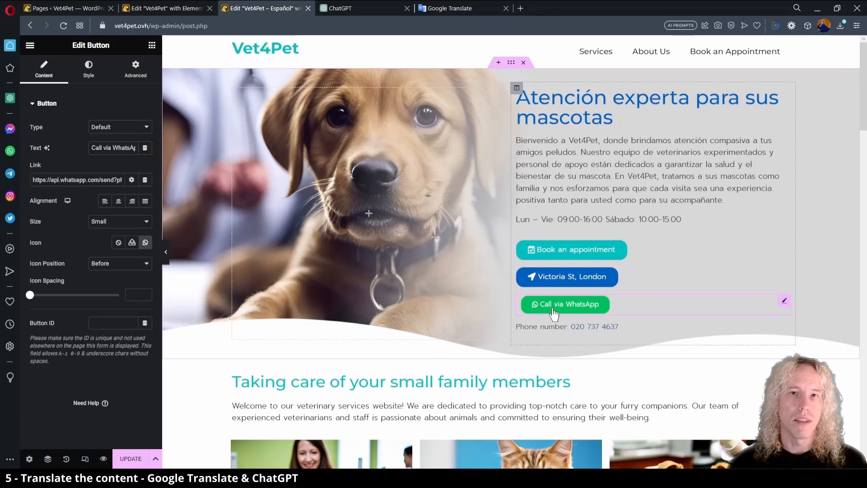
click(462, 8)
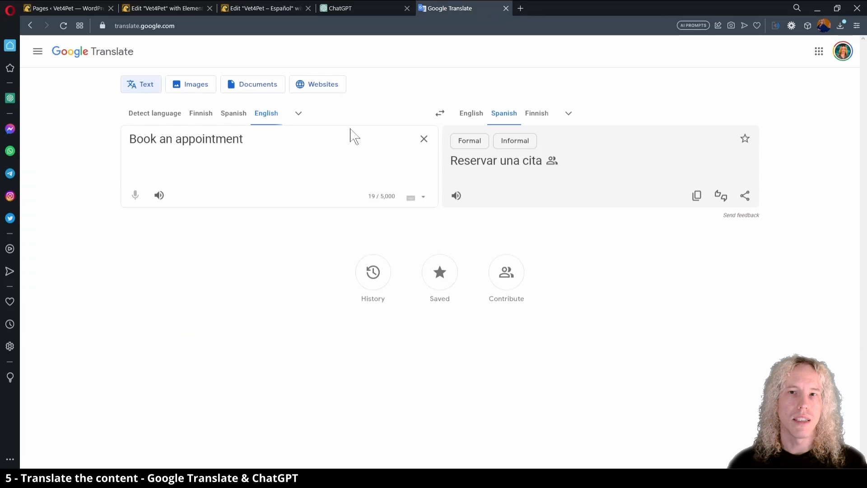
click(266, 8)
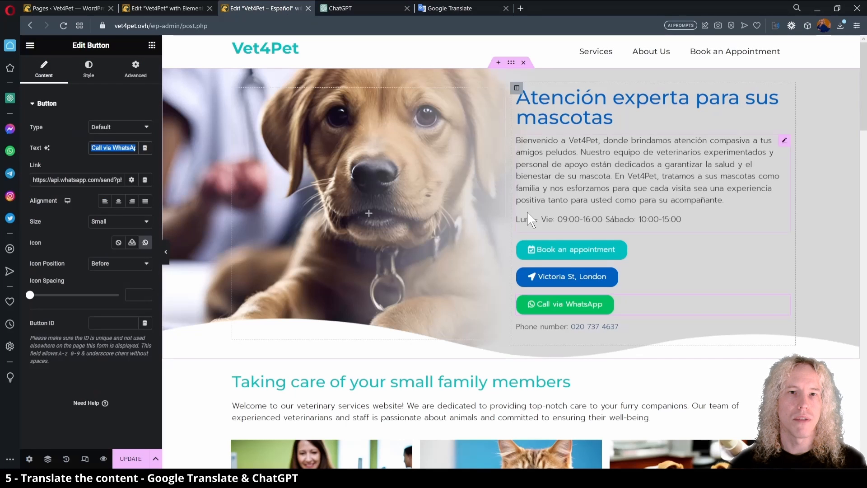
text(Reservar una cita)
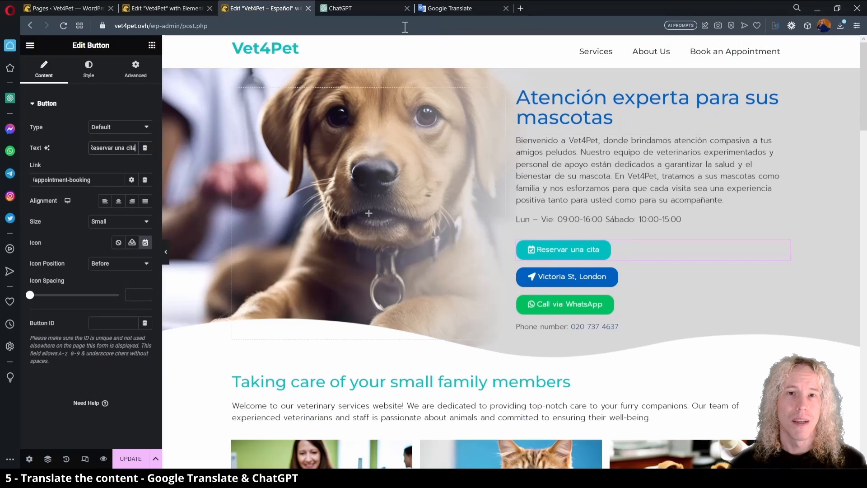
click(450, 8)
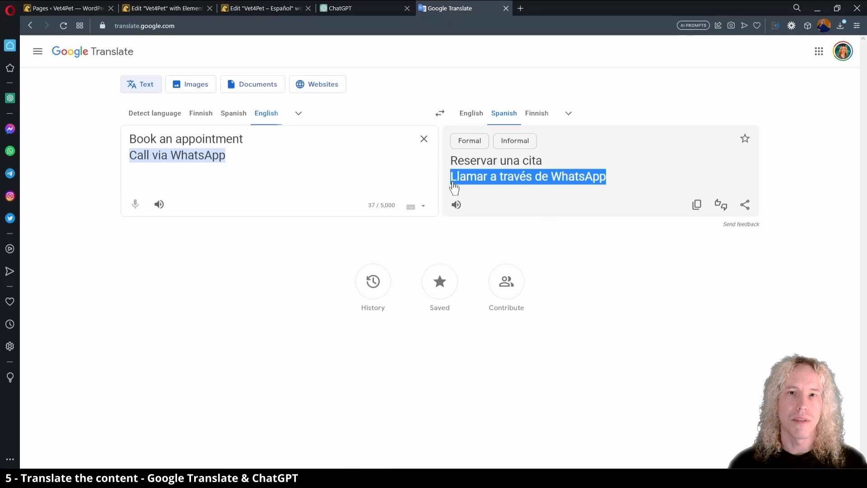
click(265, 8)
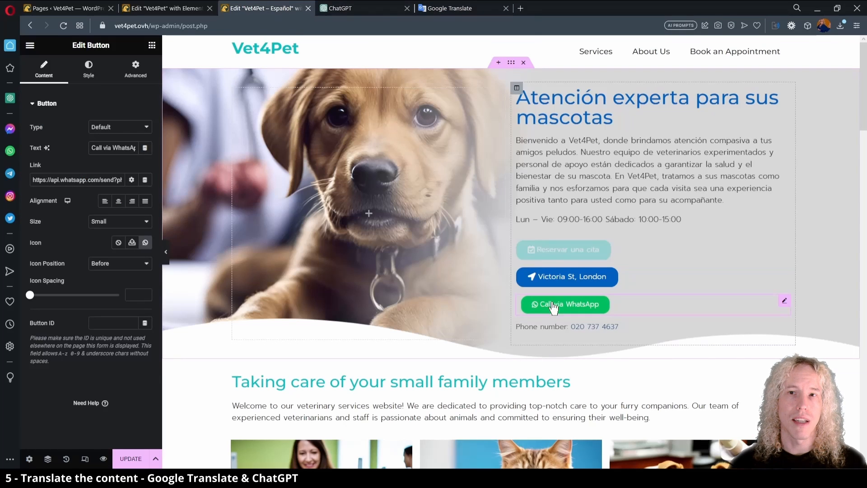
Change the phone line label to 'Numero telefónico:' and verify it in Google Translate
click(566, 326)
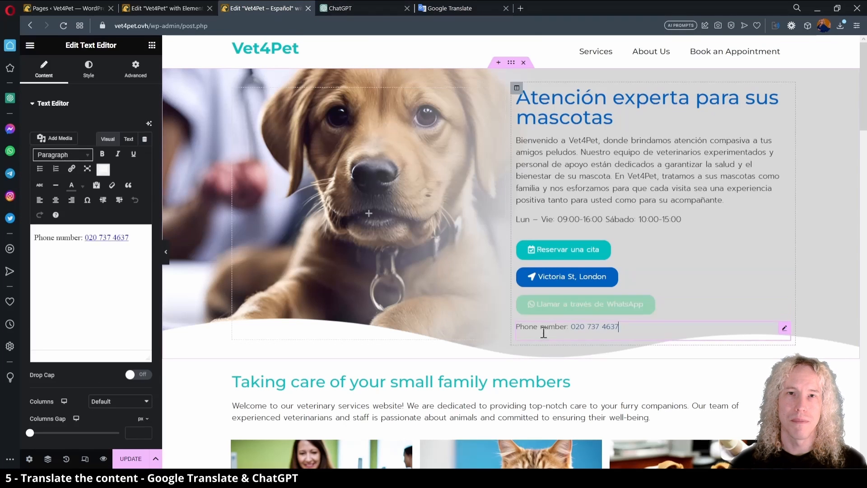
text(Numero telefónico:)
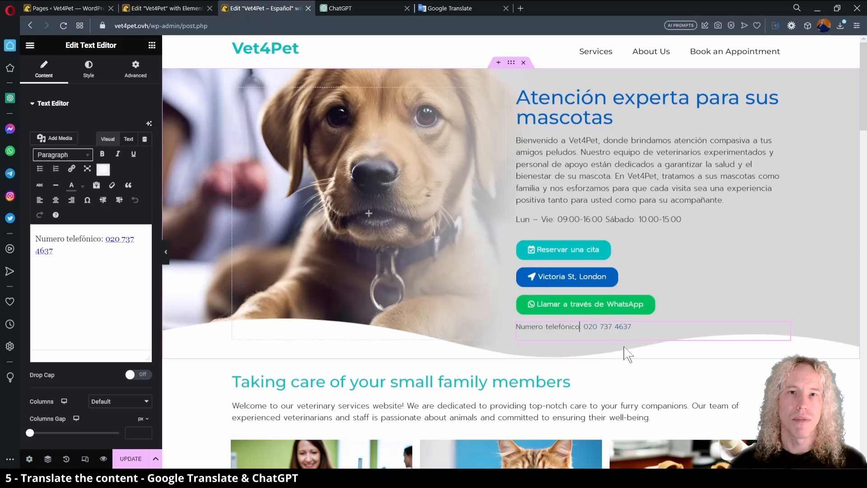
click(448, 8)
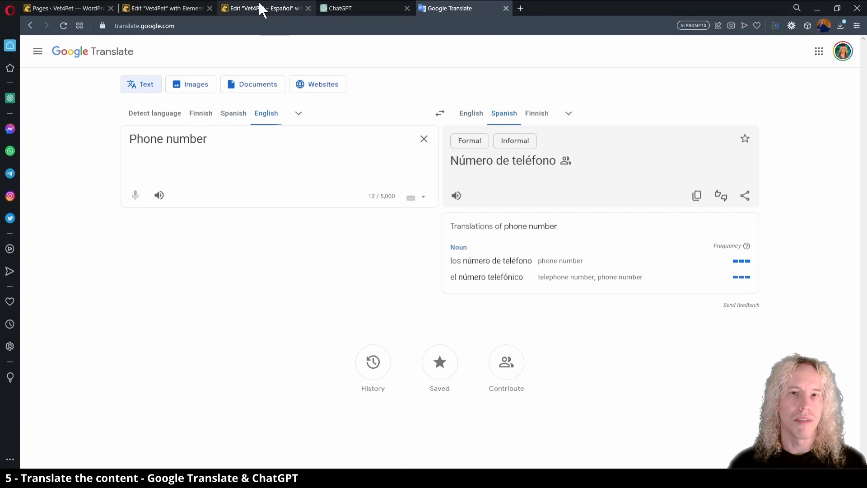
click(265, 9)
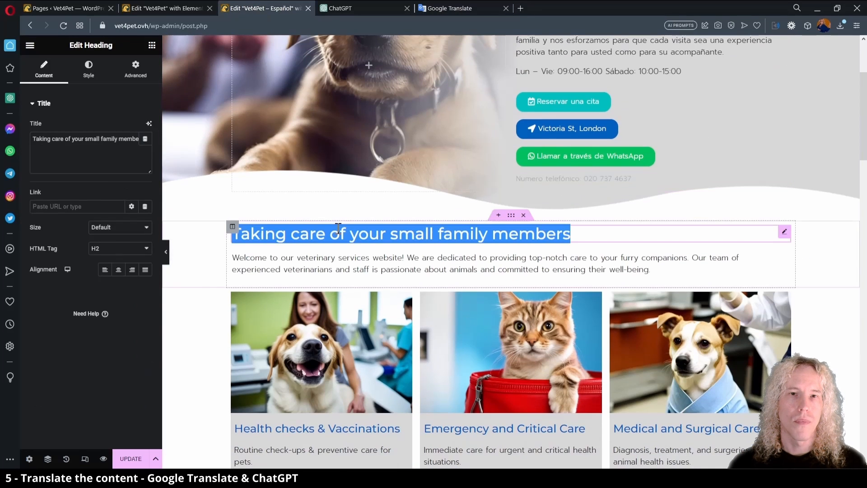
Paste ChatGPT's Spanish heading 'Cuidando a tus pequeños miembros de la familia' into the family-members heading
click(360, 8)
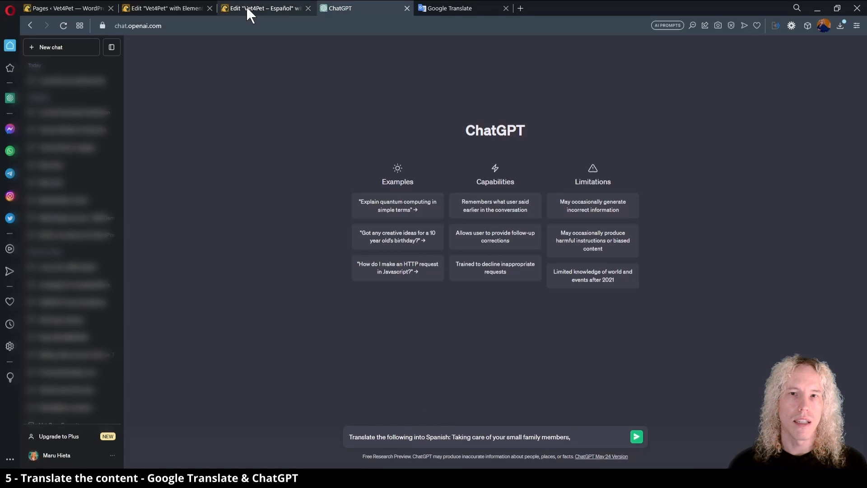
click(266, 9)
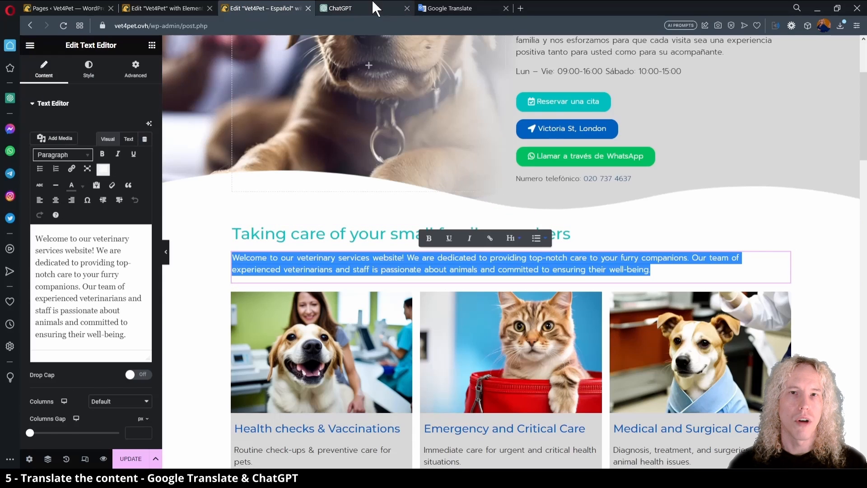
click(338, 8)
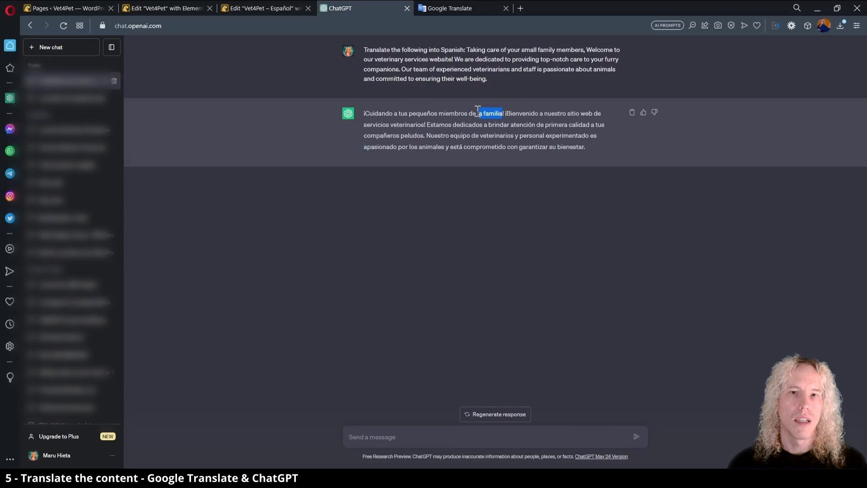
drag(482, 113, 391, 124)
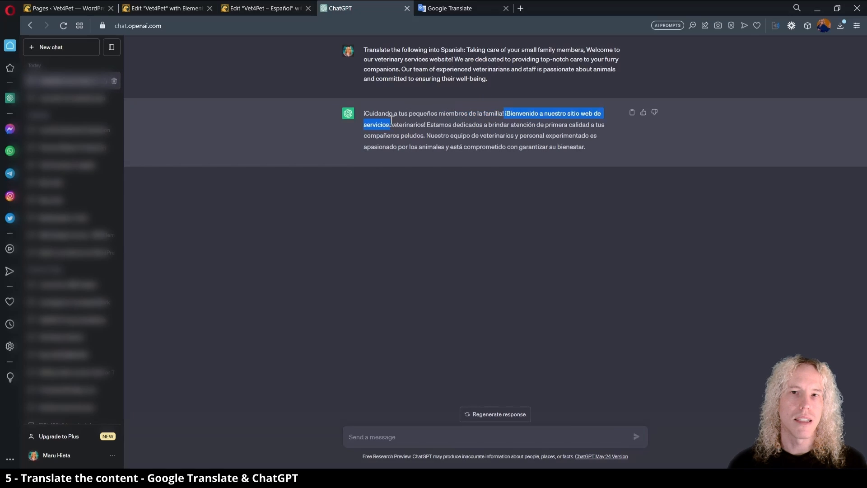
click(260, 9)
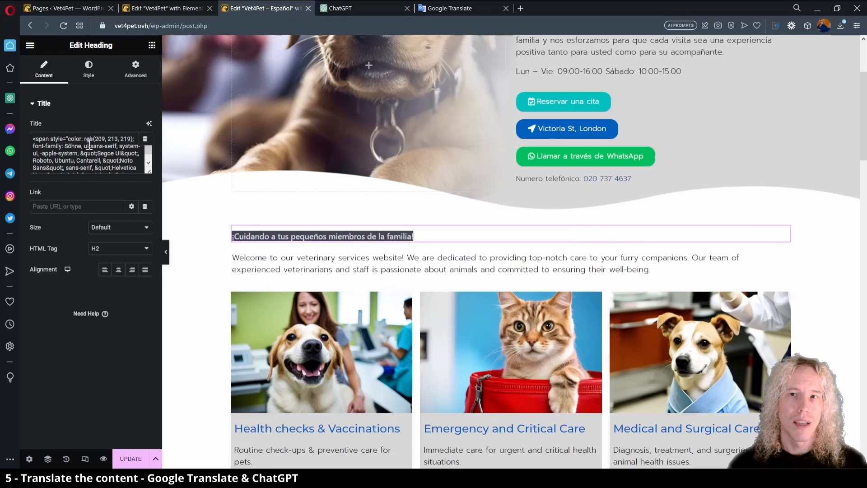
Paste ChatGPT's Spanish translation into the welcome paragraph below that heading
click(360, 8)
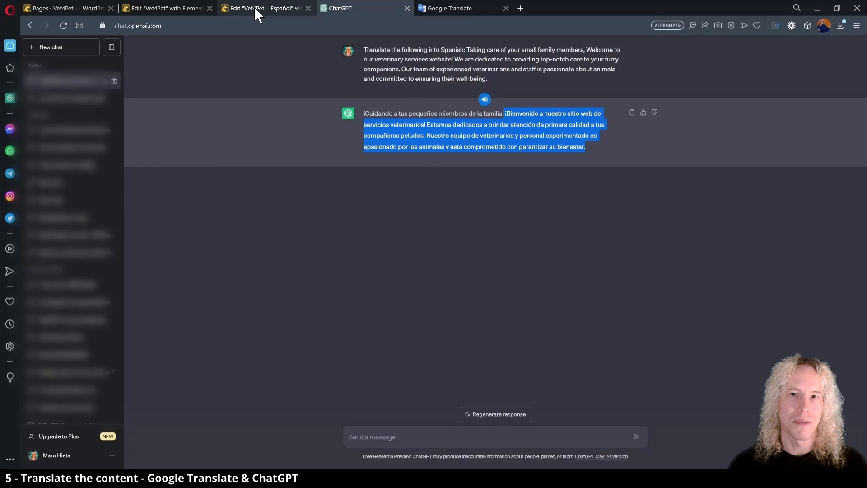
click(260, 9)
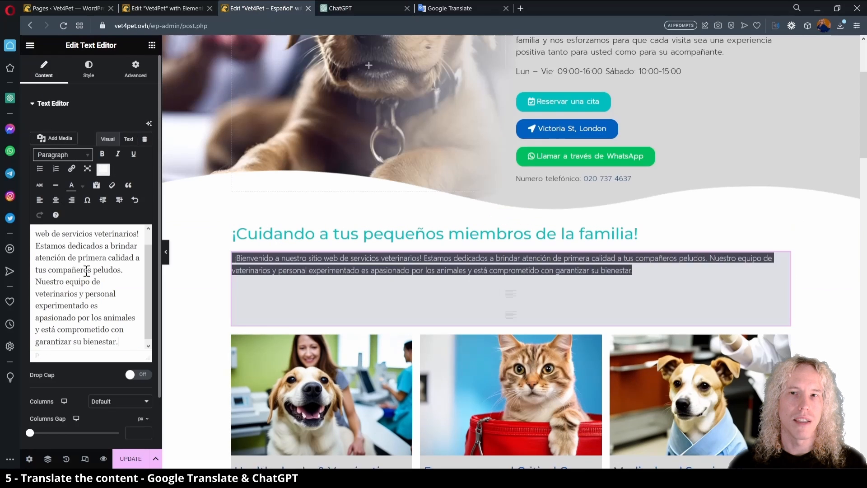
scroll(down, 3)
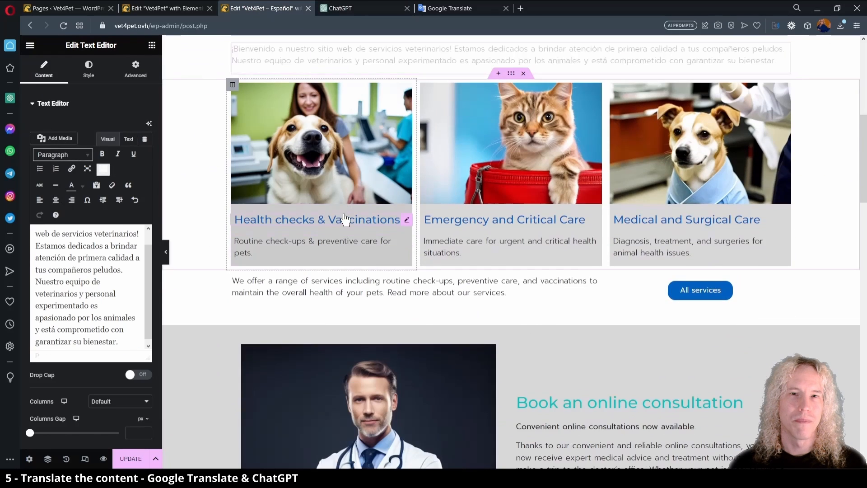
Give the three service cards Spanish titles, including 'Controles de salud y vacunas', via Google Translate
click(447, 8)
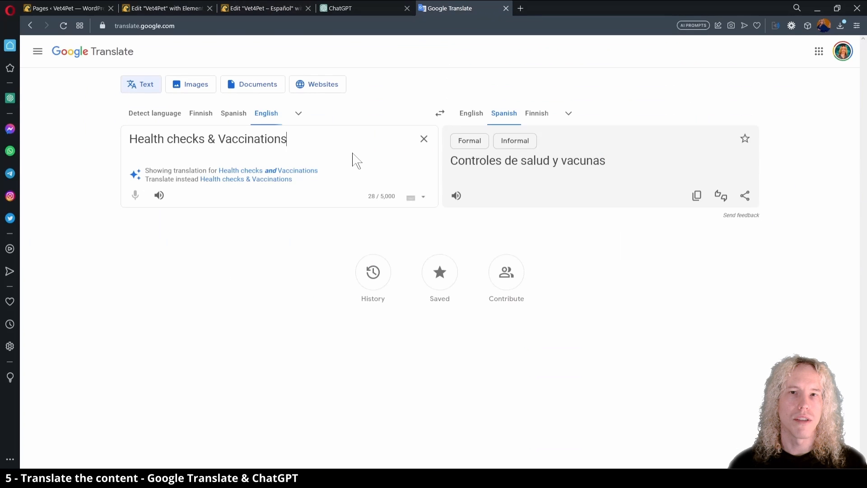
click(265, 8)
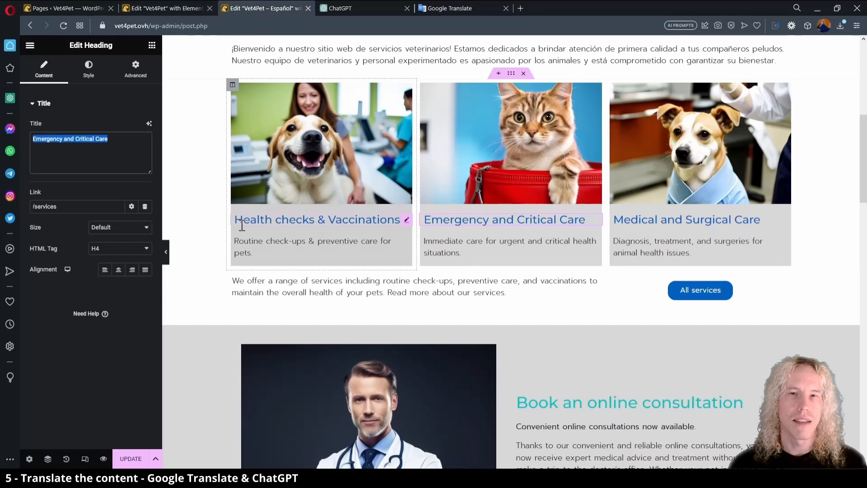
click(449, 8)
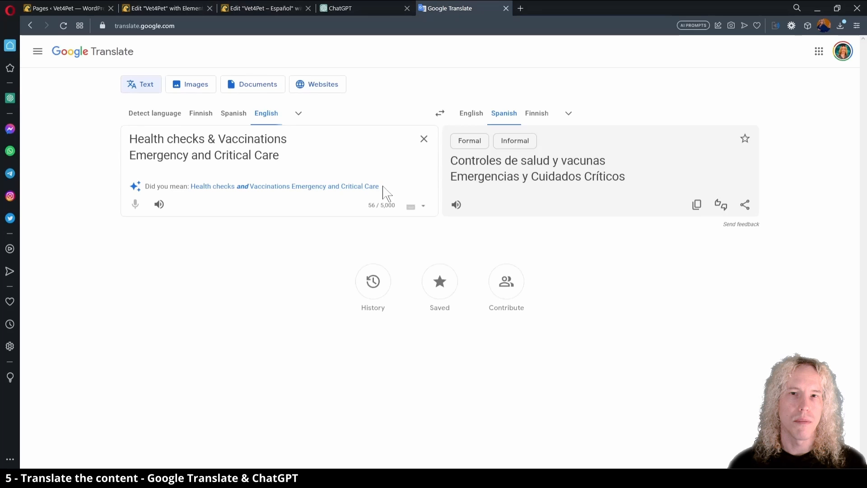
click(266, 8)
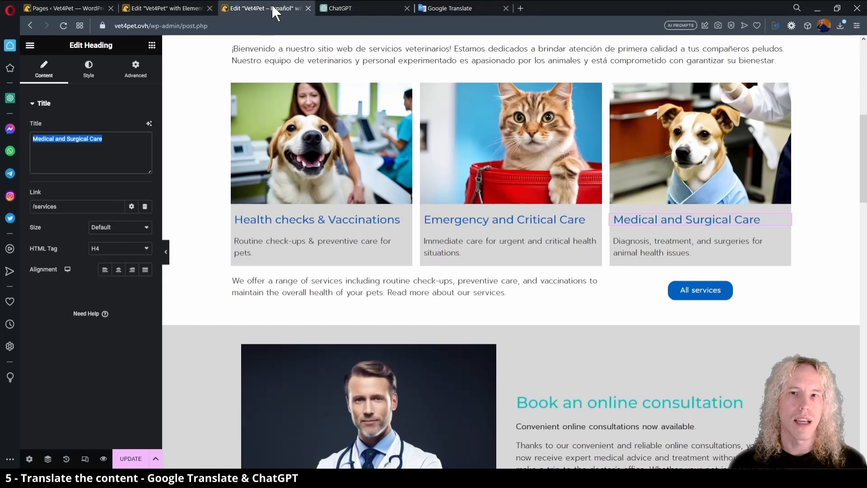
text(Controles de salud y vacunas)
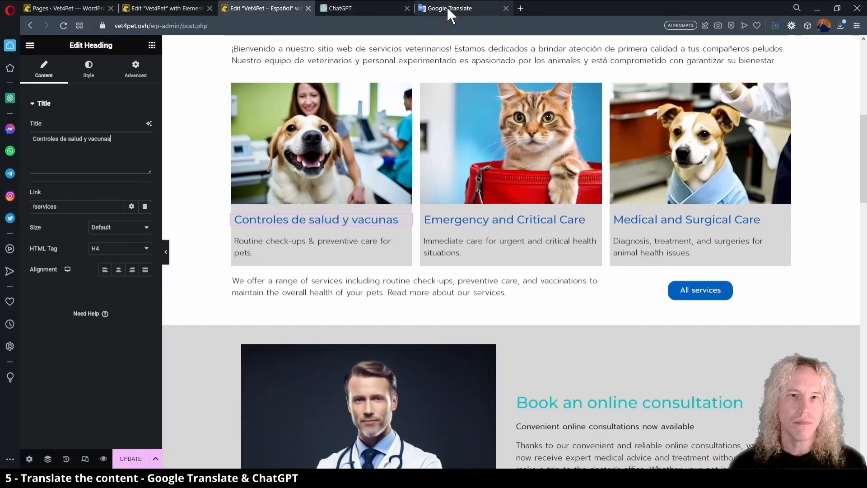
click(504, 219)
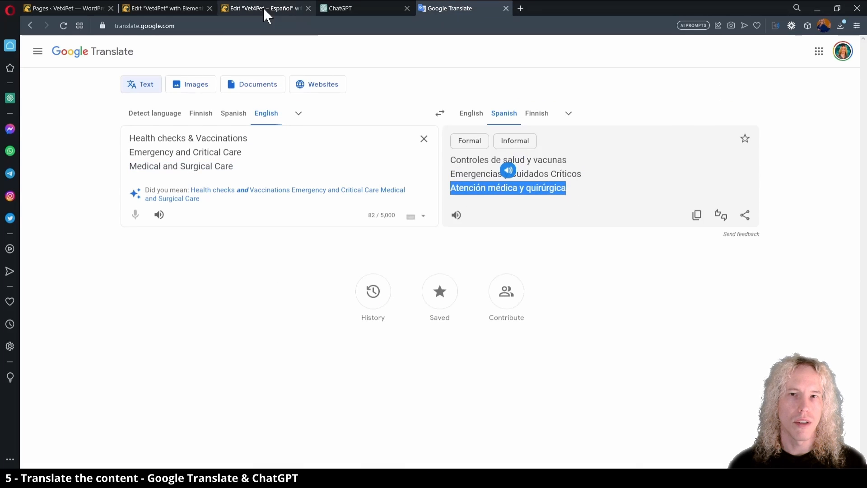
click(266, 8)
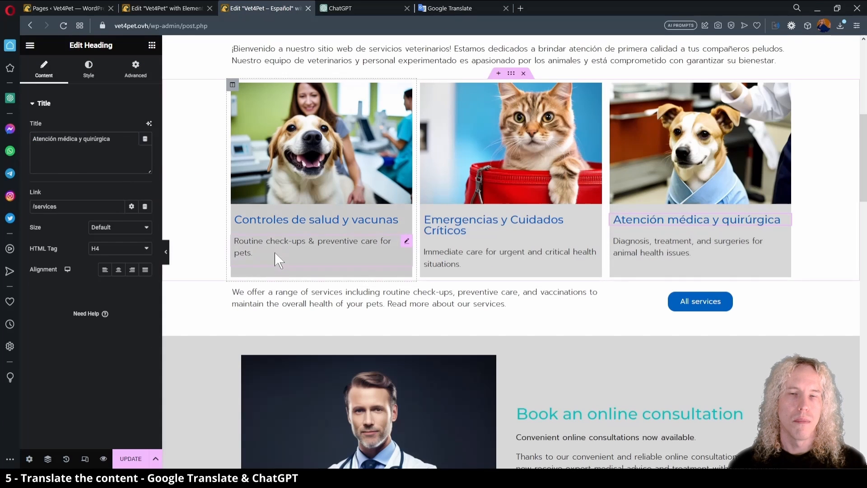
Translate the service card descriptions and services intro paragraph into Spanish and paste them in
click(312, 245)
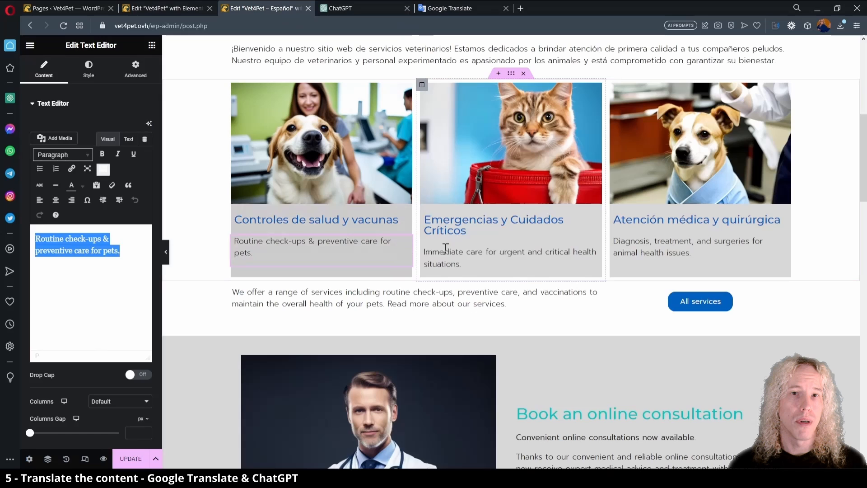
click(448, 8)
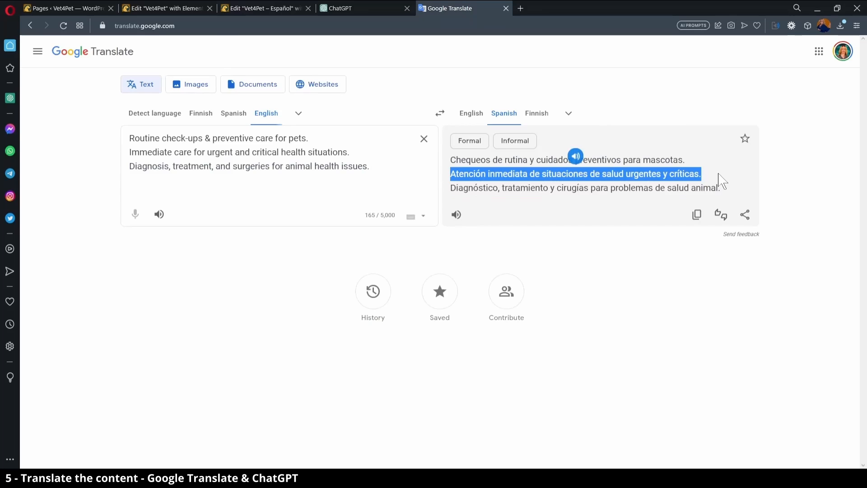
click(264, 8)
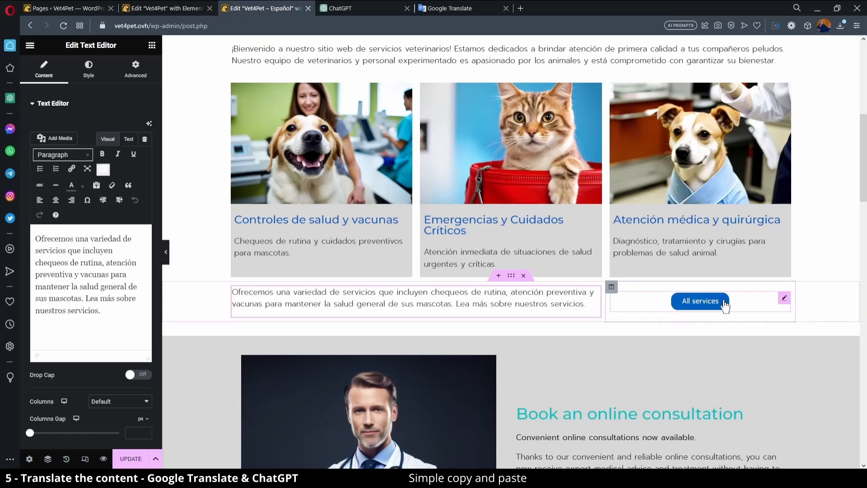
Translate the All services button, online consultation text and 'Pet Care blog' headings into Spanish via Google Translate
click(699, 301)
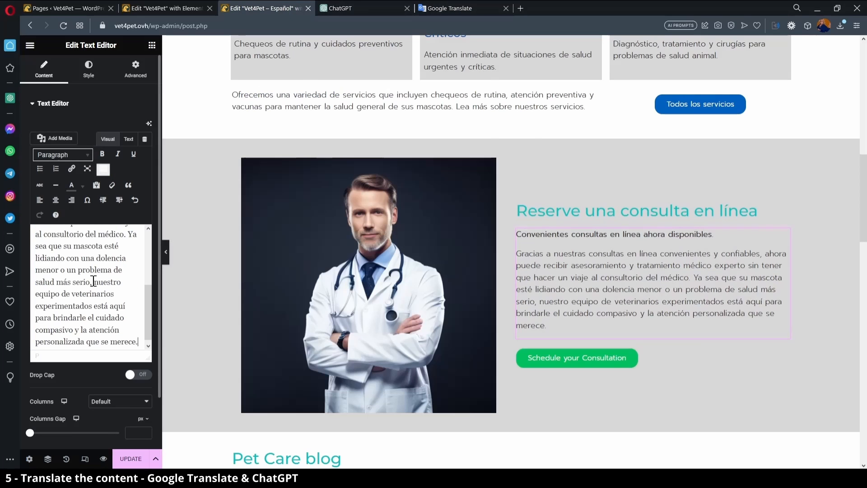
click(448, 8)
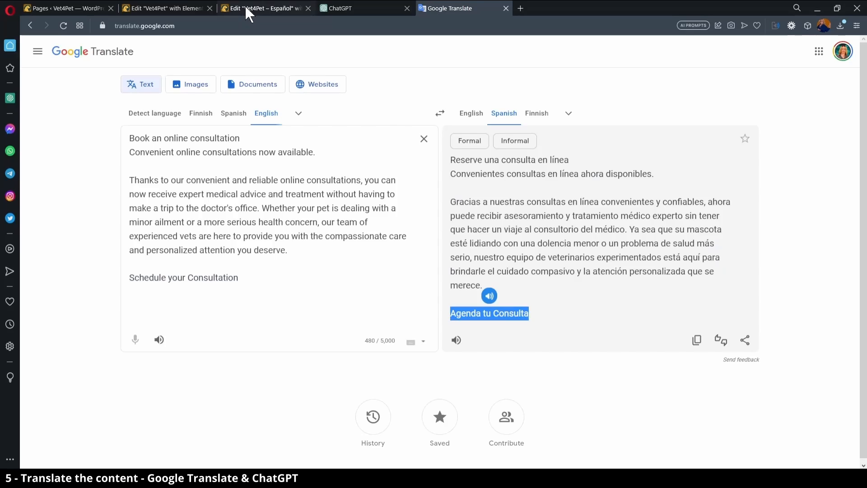
text(Pet Care blog)
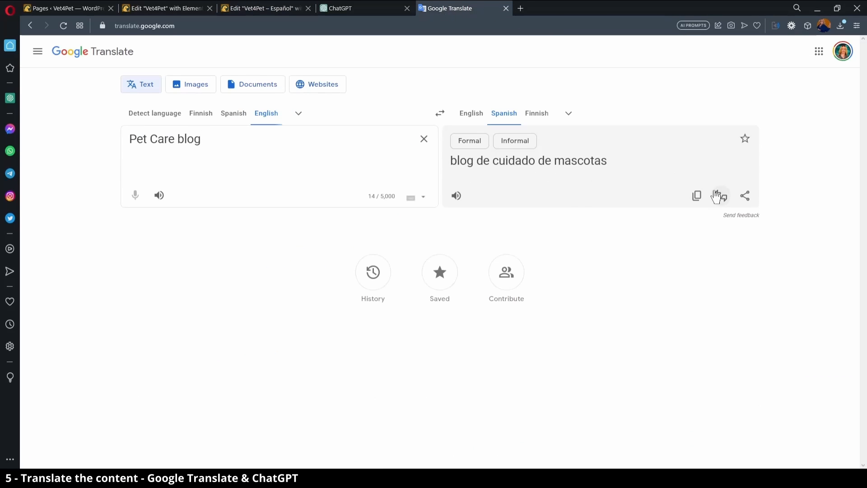
click(265, 8)
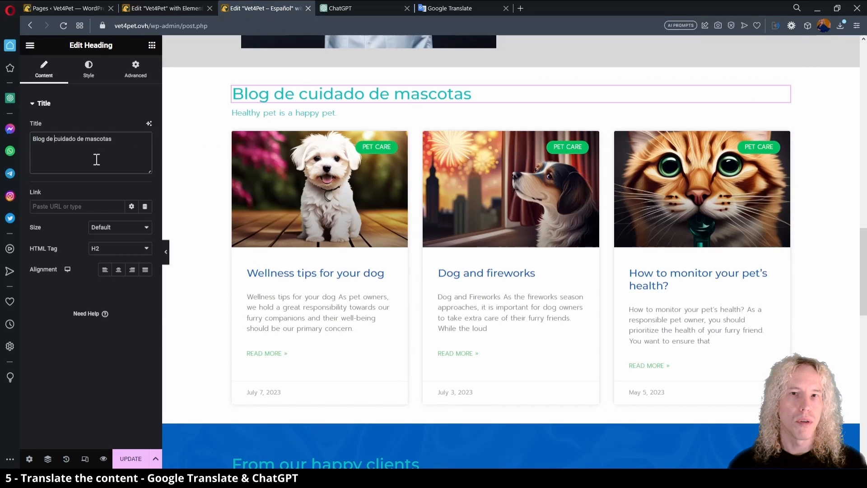
click(453, 9)
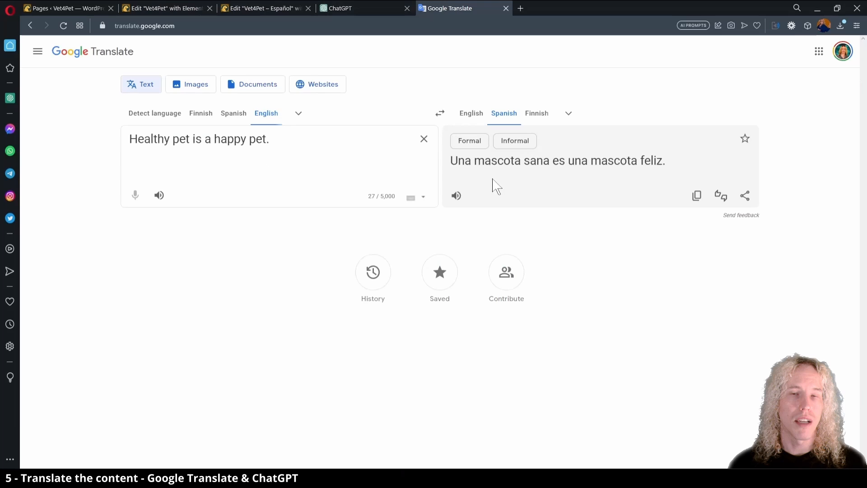
click(260, 8)
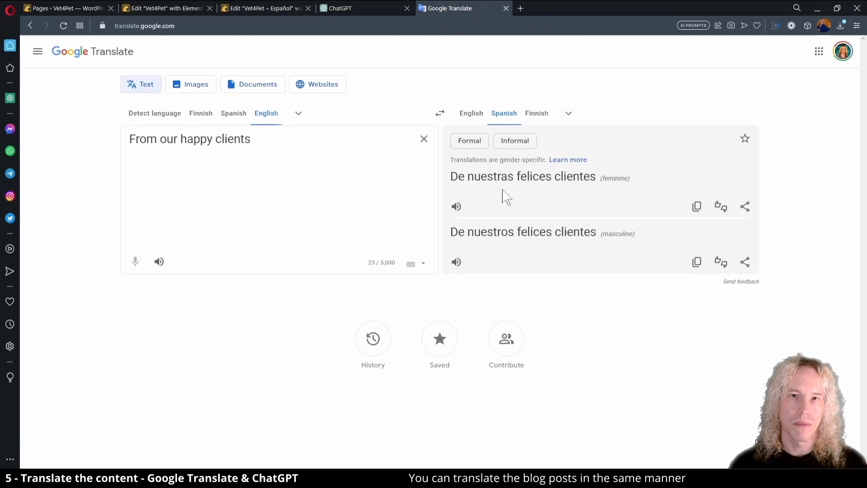
Translate the client testimonial into Spanish and set its title to 'Madre de Max'
click(260, 9)
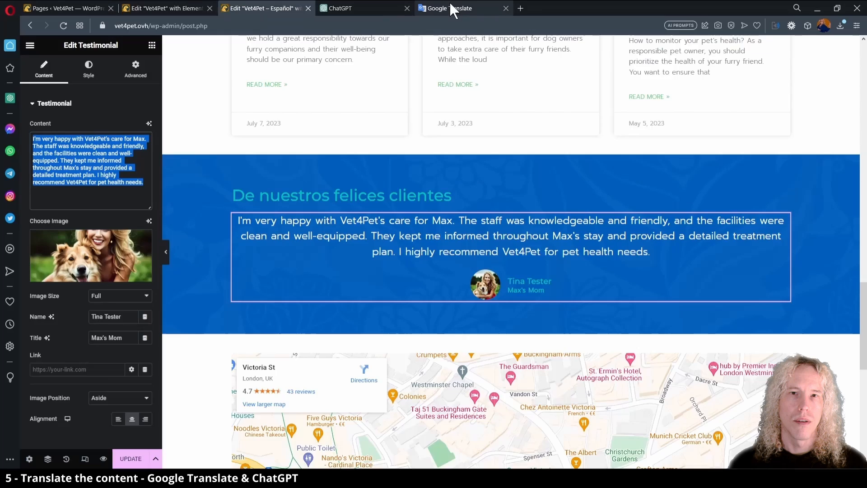
click(696, 282)
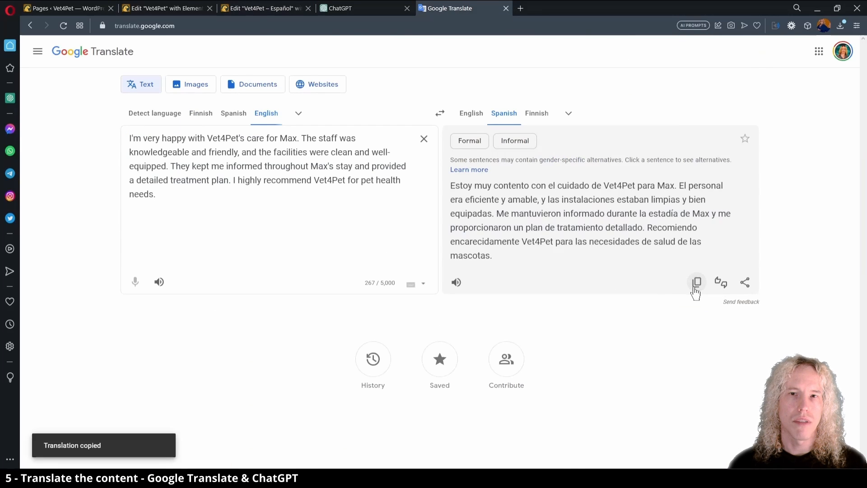
click(265, 8)
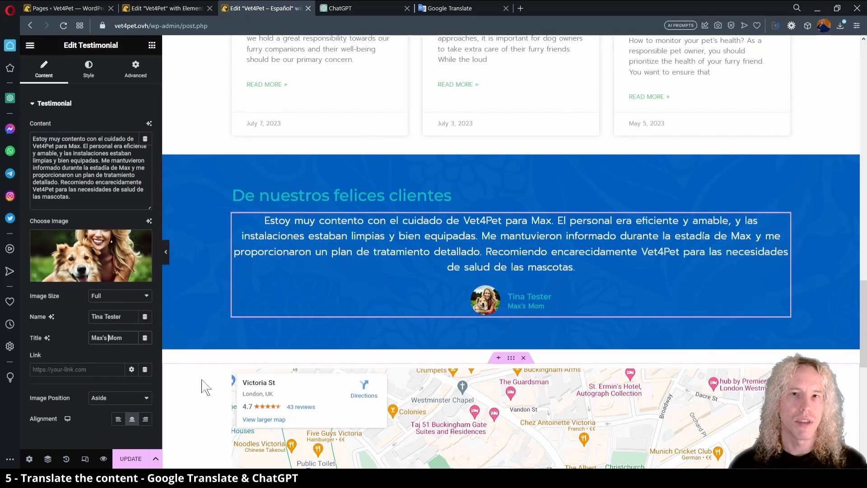
text(Madre de Max)
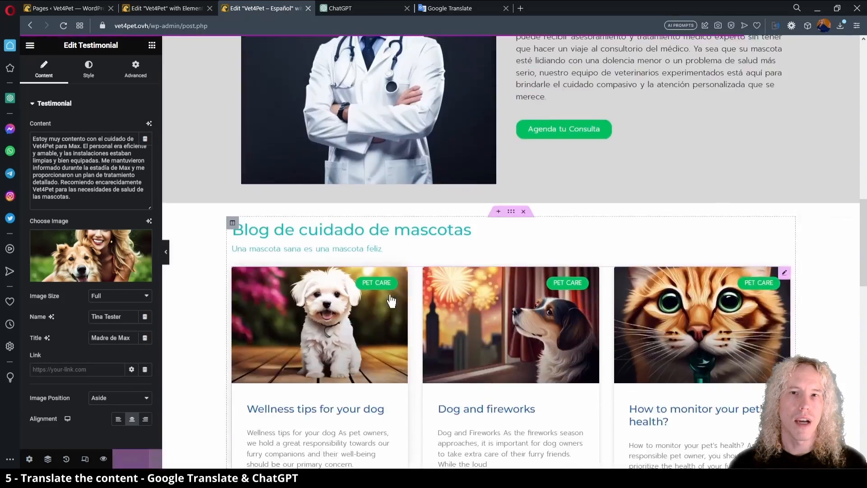
click(166, 8)
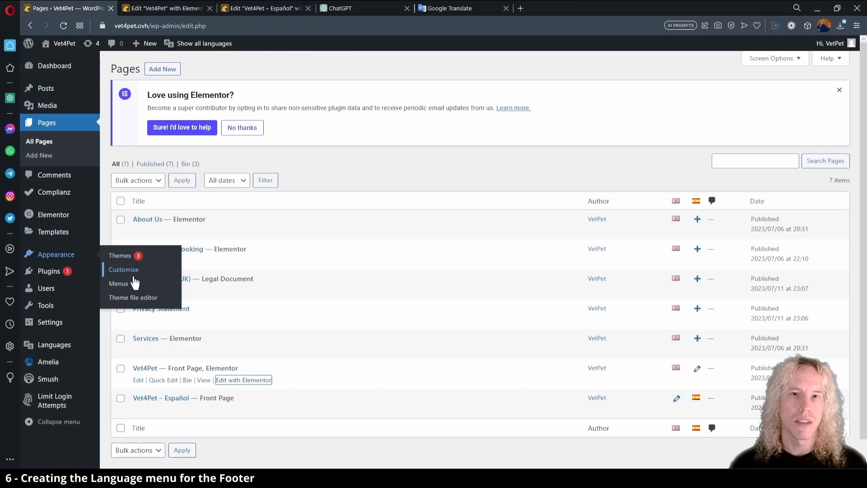
Create a 'Footer Language' menu containing the Languages switcher item and save it
click(118, 282)
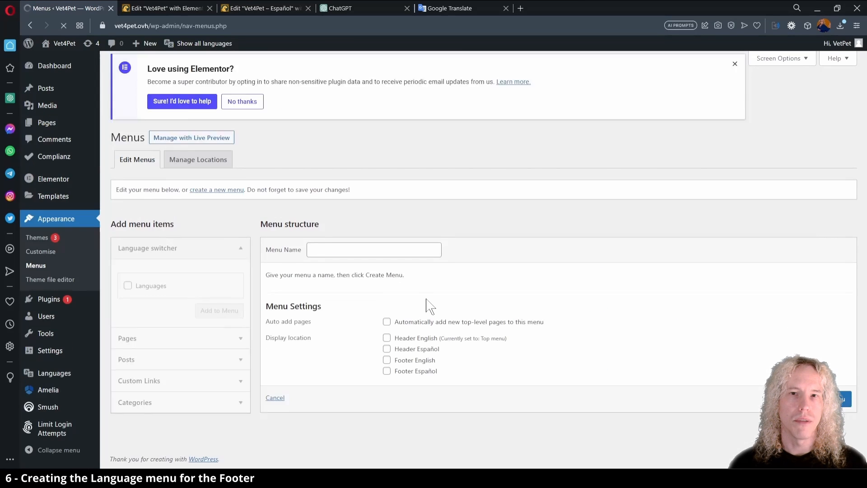
text(Footer Language)
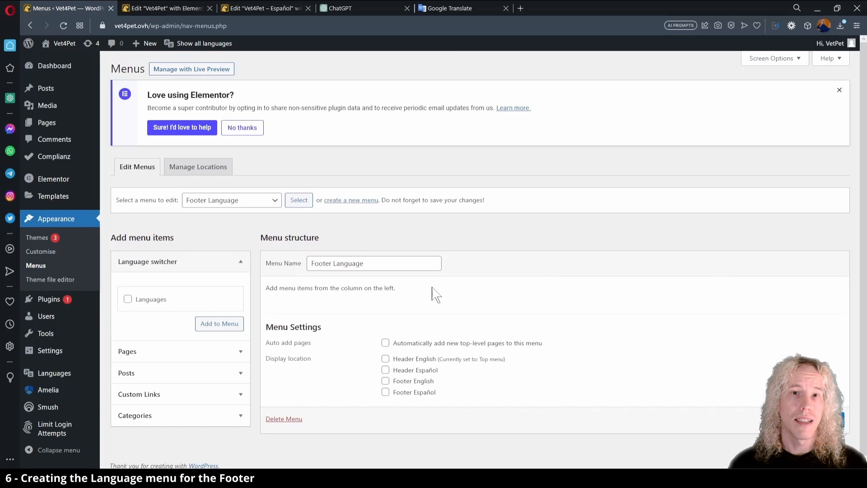
click(127, 299)
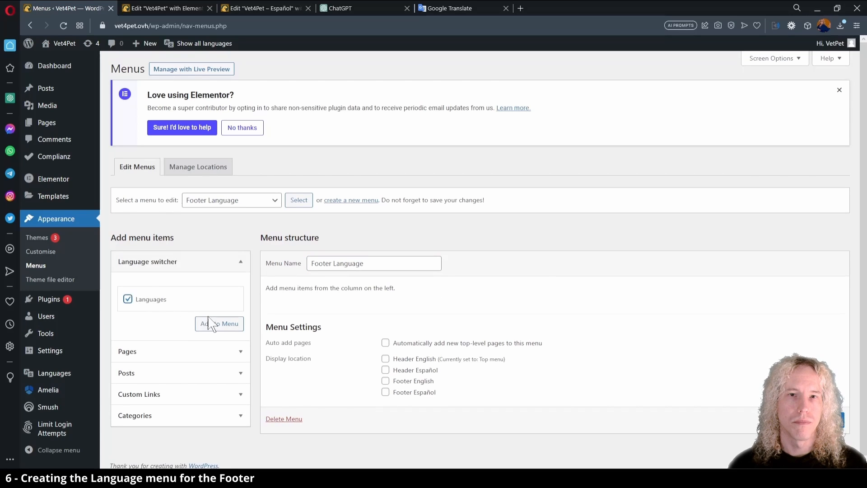
click(219, 324)
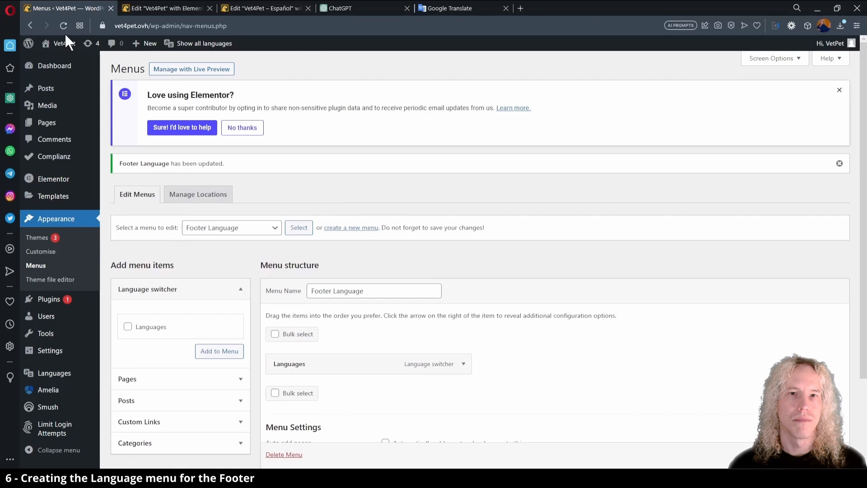
click(260, 8)
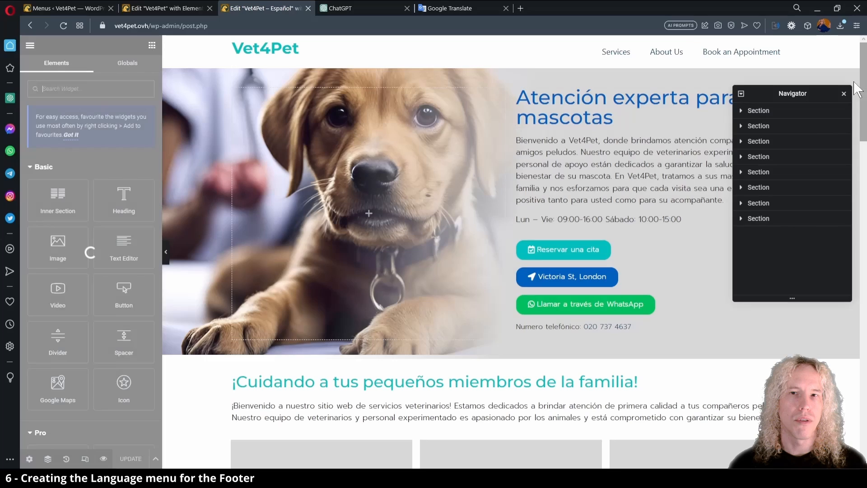
Set the footer Nav Menu's Pointer to None so items show no hover underline, and update
scroll(down, 3)
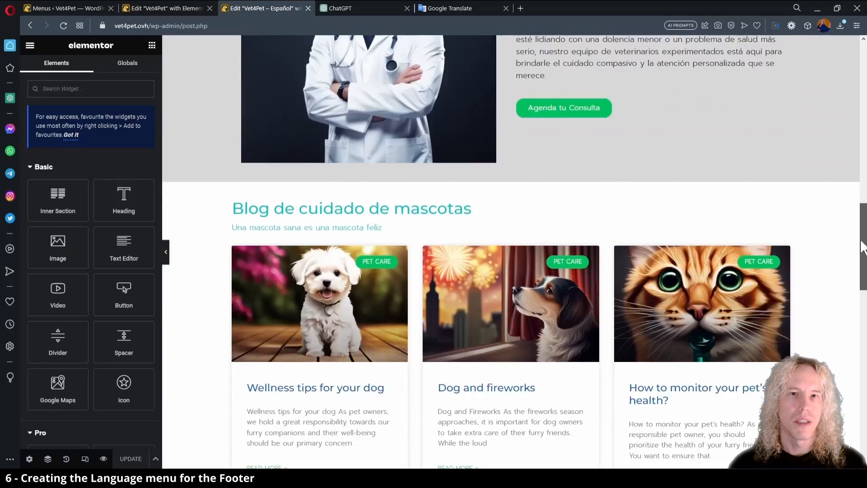
scroll(down, 3)
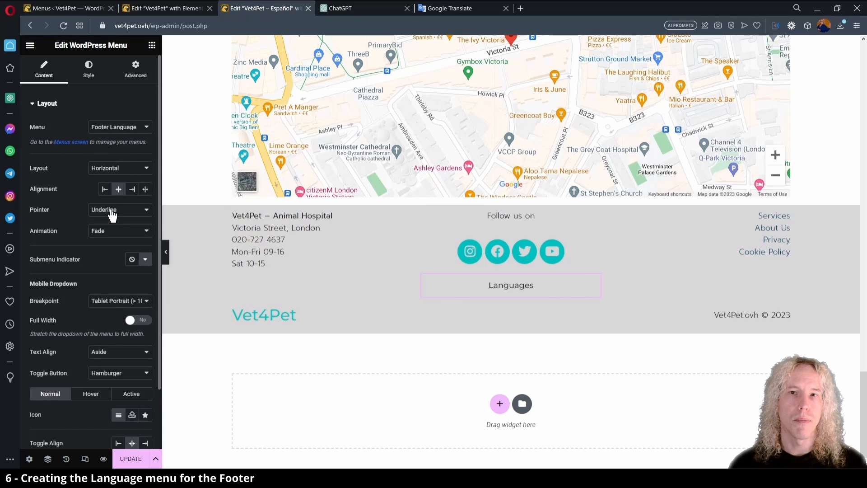
click(120, 209)
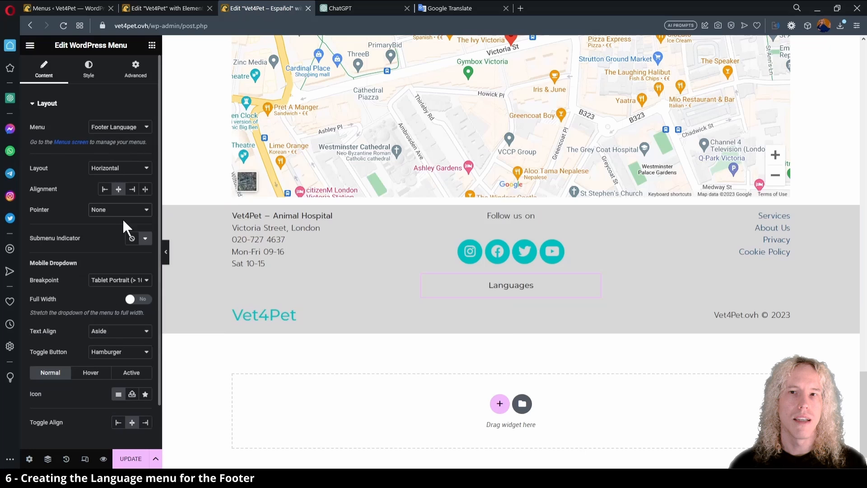
click(88, 68)
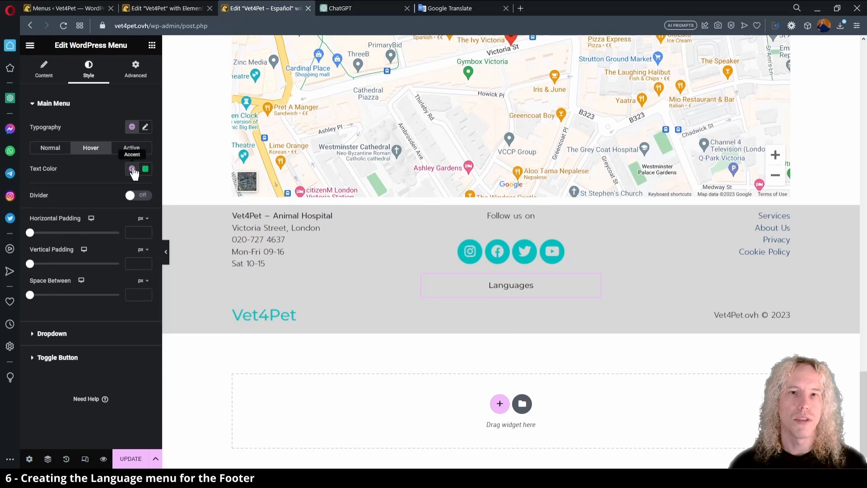
click(43, 67)
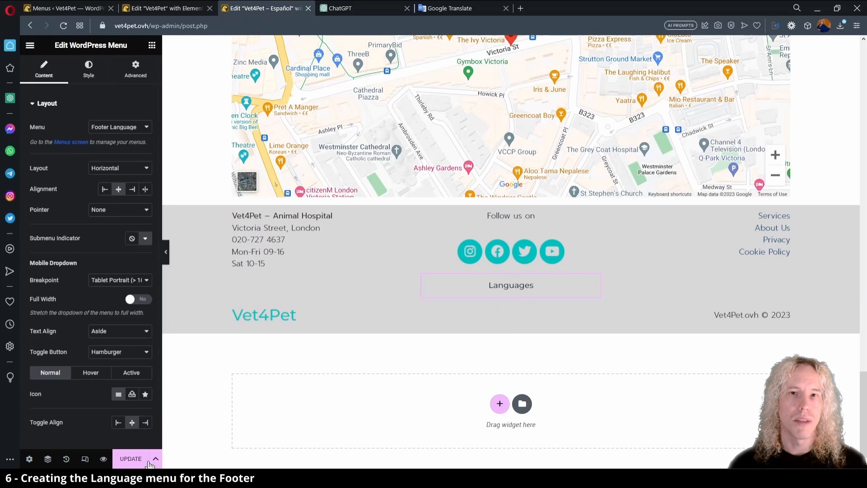
click(509, 253)
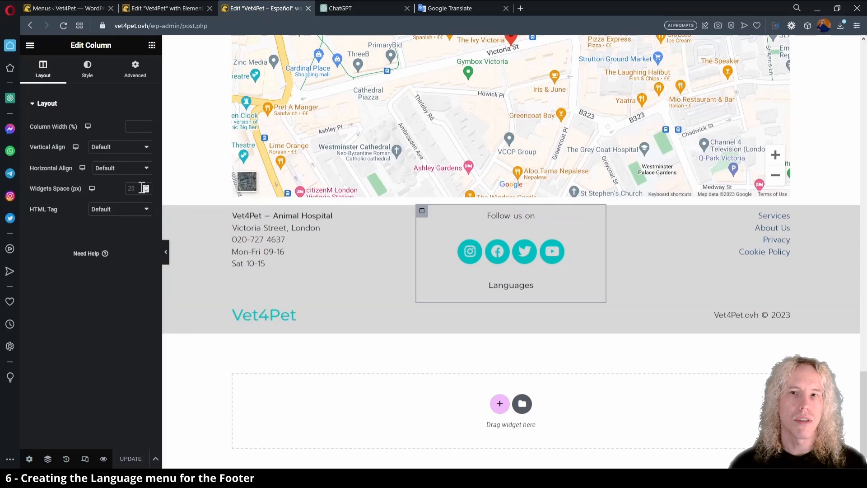
Set the footer column's Widgets Space to 5 and view the live Spanish page
text(5)
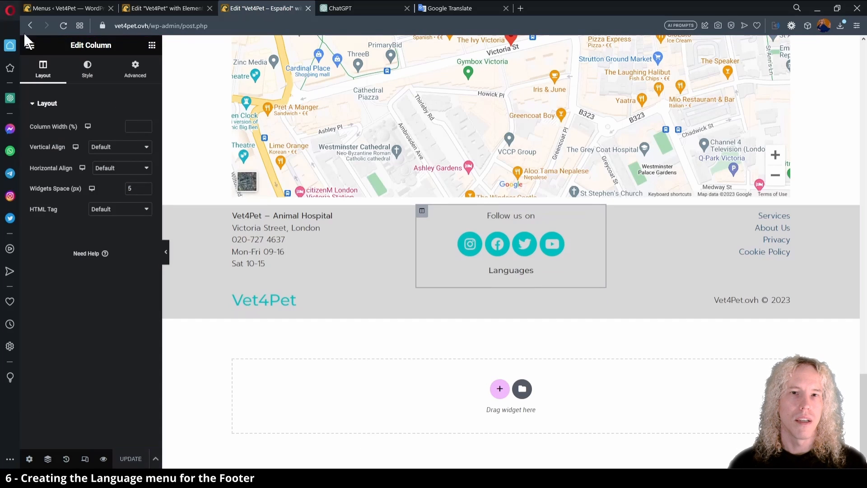
click(30, 46)
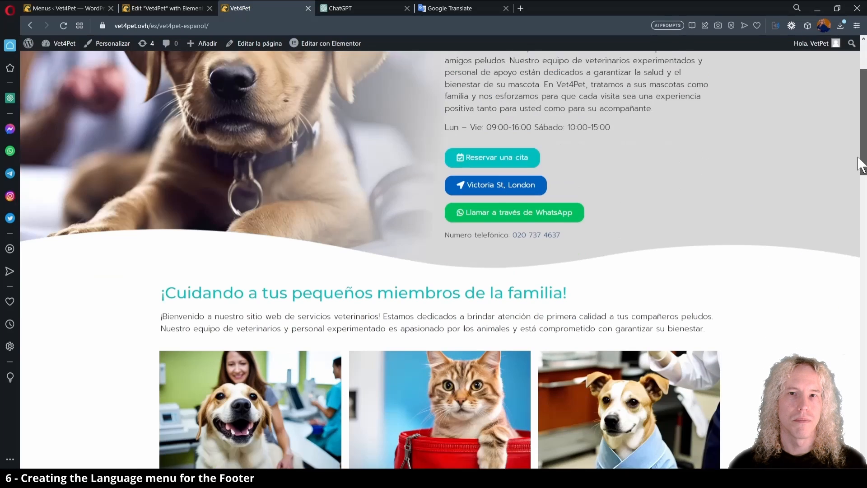
scroll(down, 3)
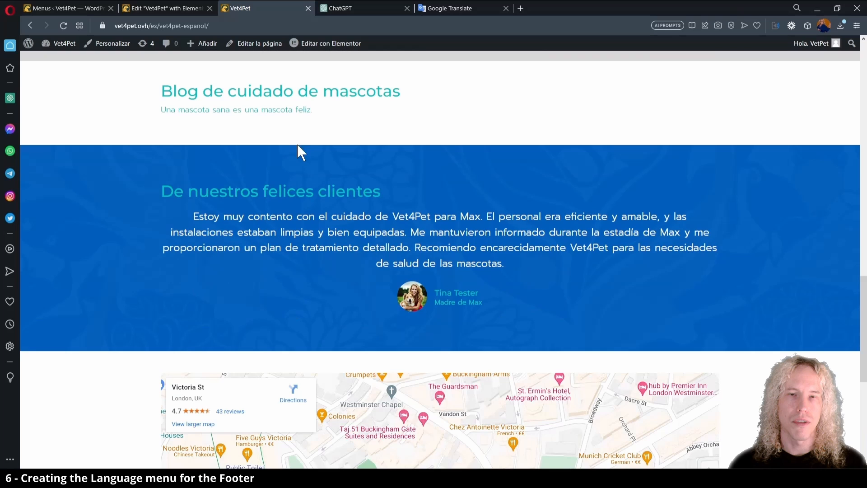
scroll(down, 3)
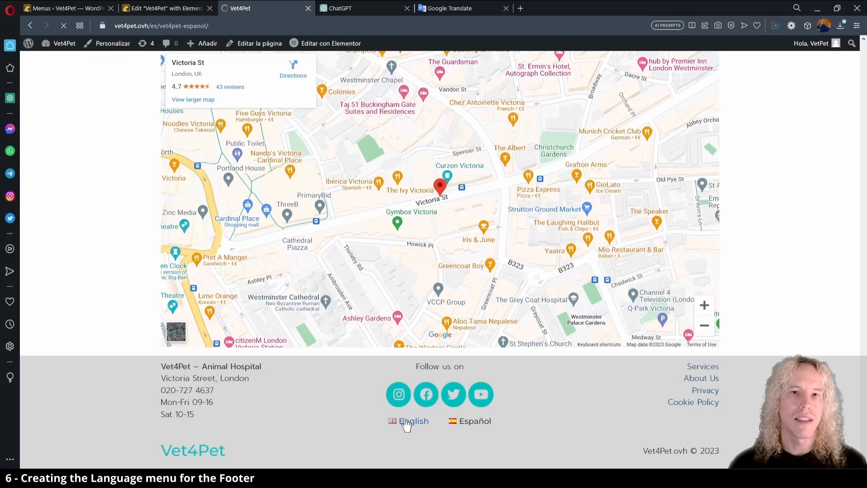
click(413, 421)
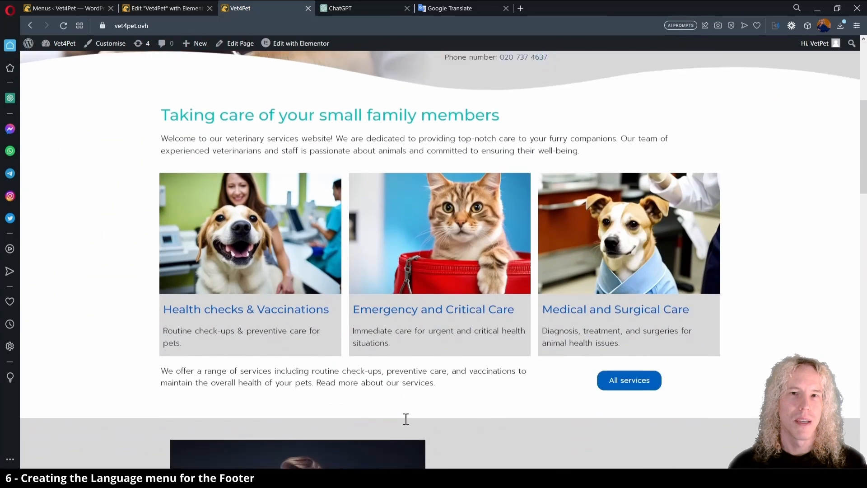
scroll(down, 3)
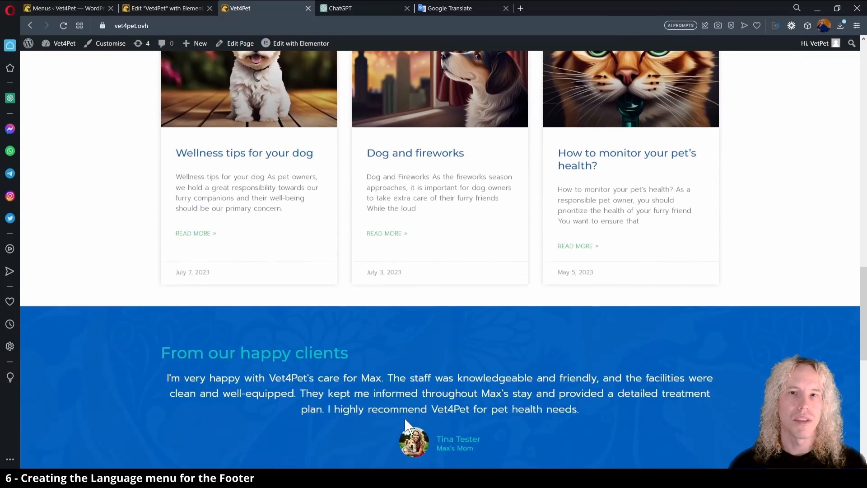
scroll(down, 3)
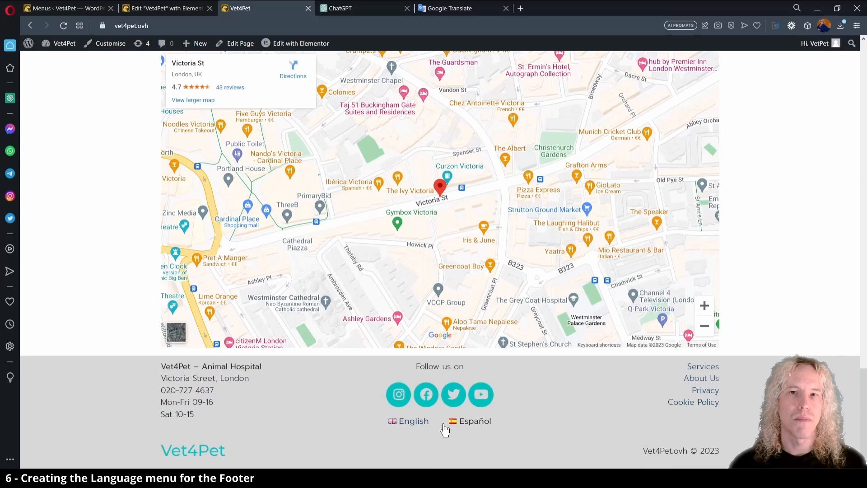
click(474, 421)
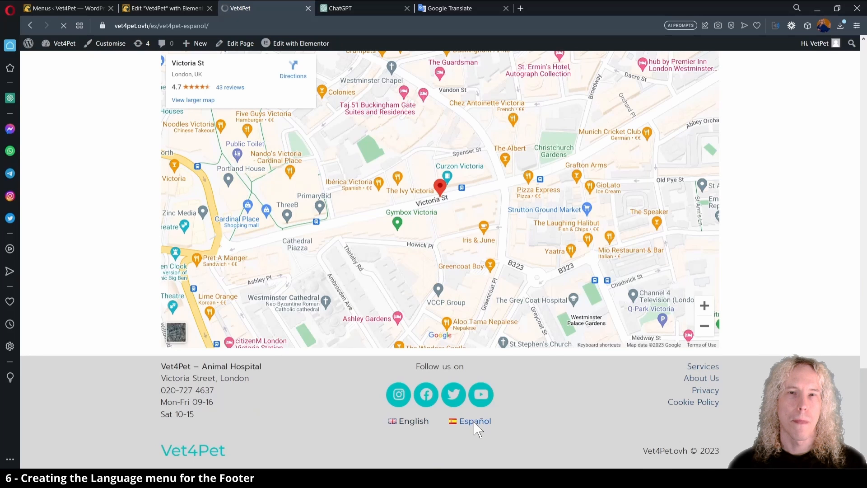
click(474, 421)
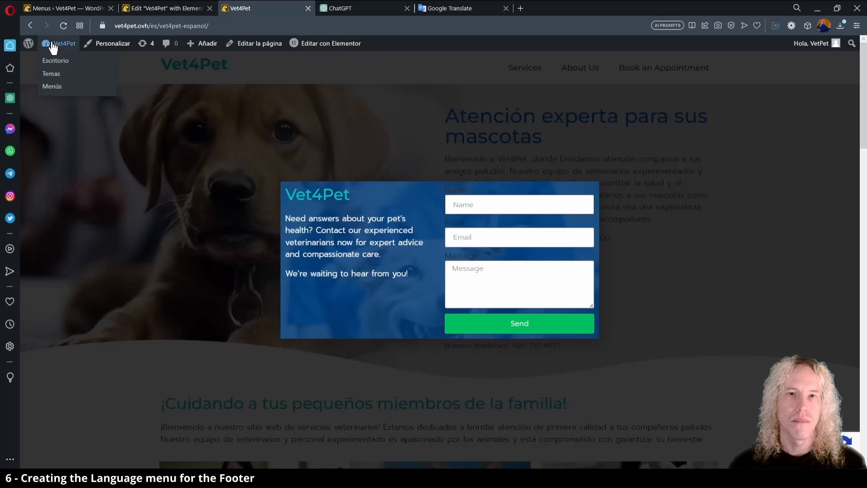
In Polylang's Languages list, star English as the site's default language instead of Español
click(55, 60)
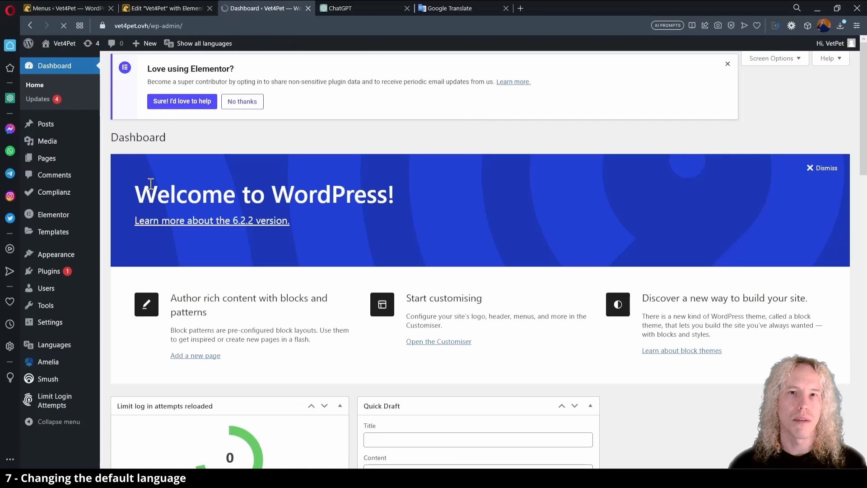
scroll(down, 3)
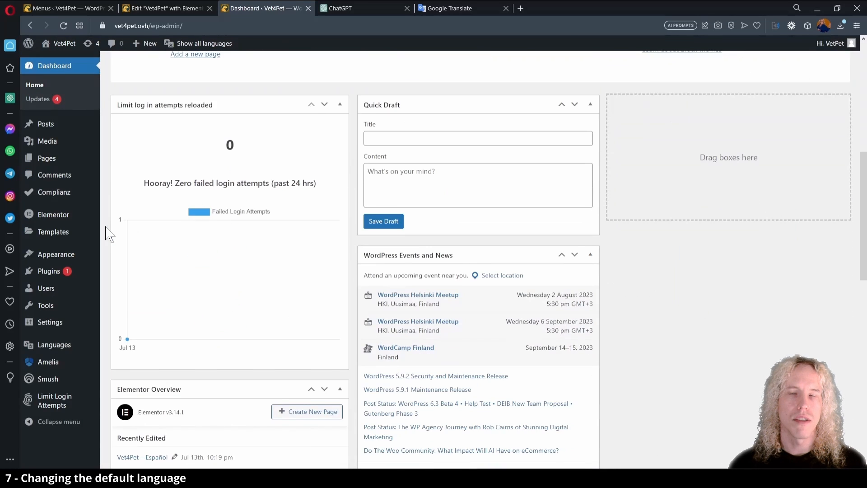
click(54, 344)
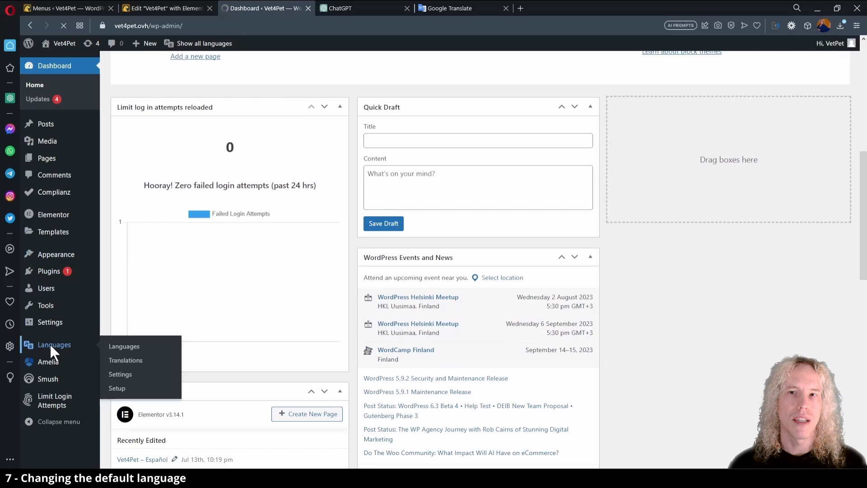
click(124, 345)
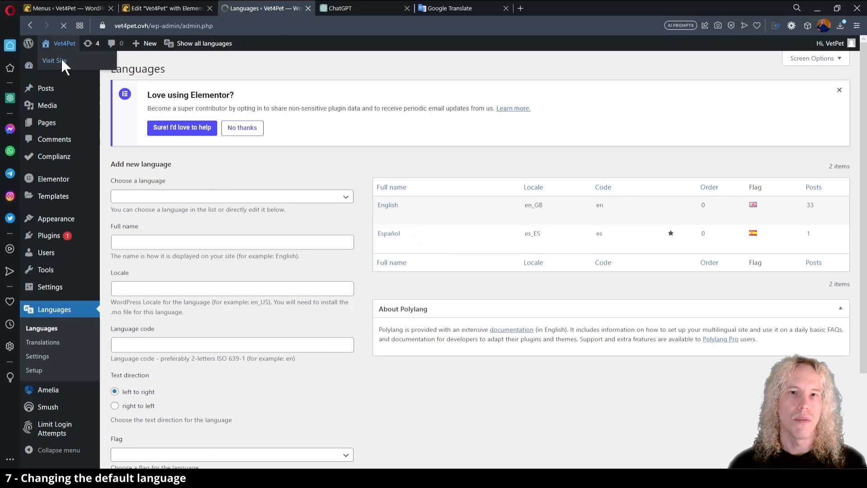
click(53, 61)
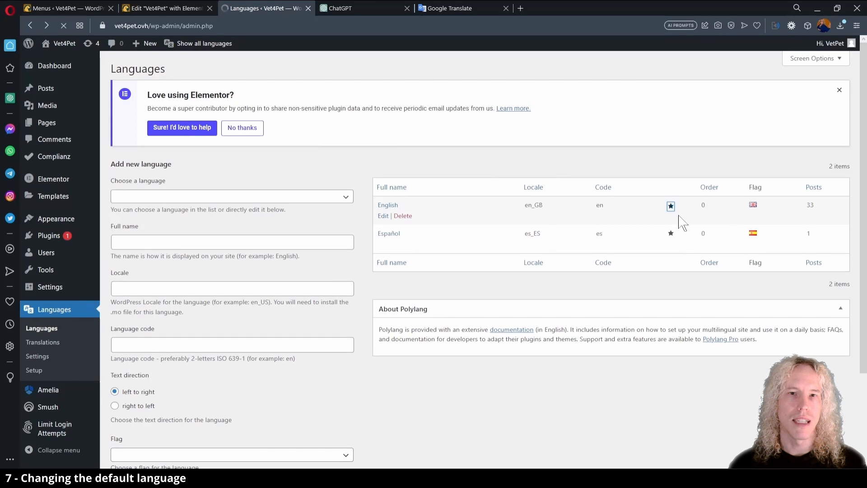
click(671, 206)
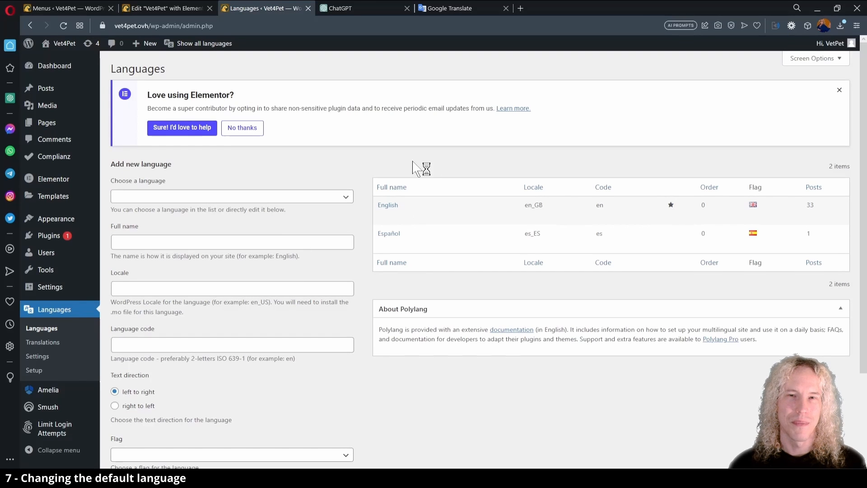